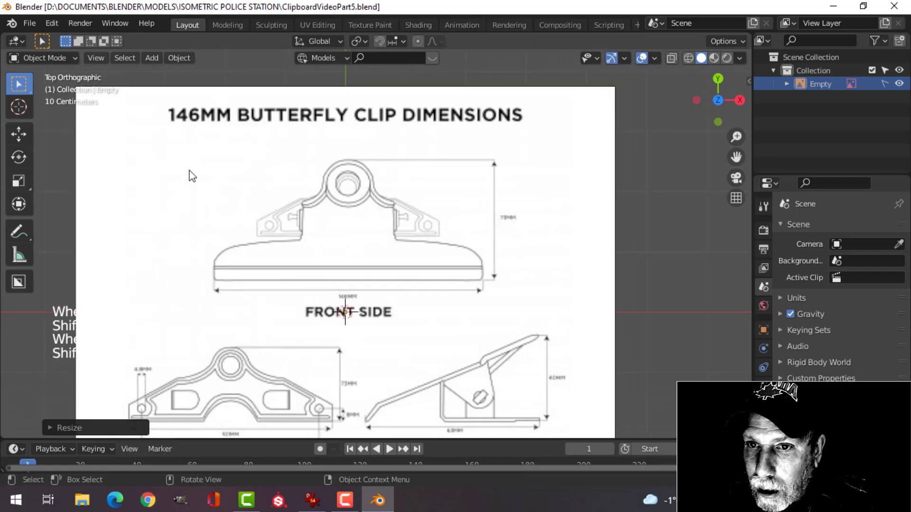
Add a circle around the hinge loop and spread its lower vertices toward the shoulders
{"action": "left_click", "coordinate": [19, 108]}
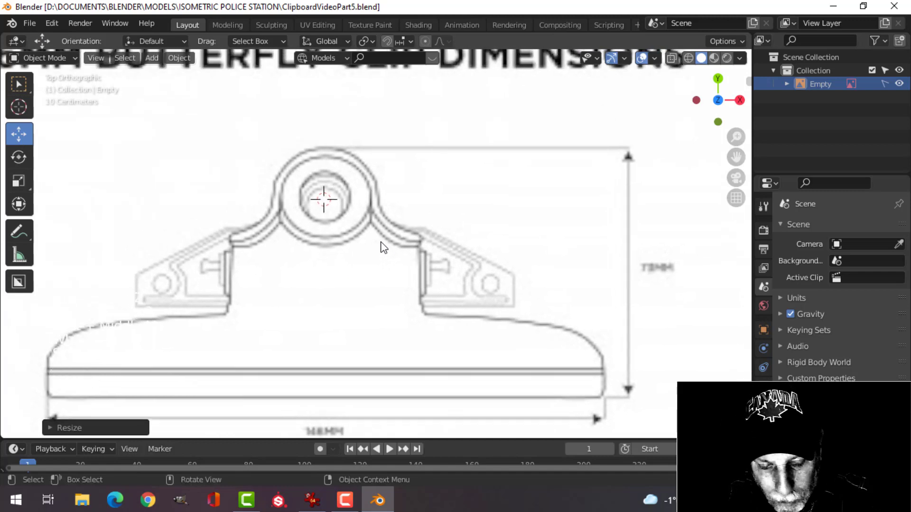
{"action": "left_click", "coordinate": [152, 58]}
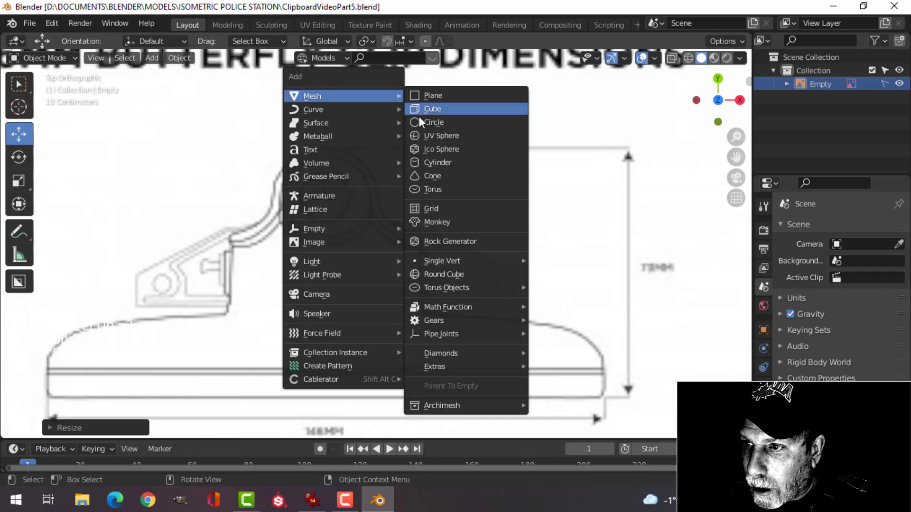
{"action": "left_click", "coordinate": [434, 122]}
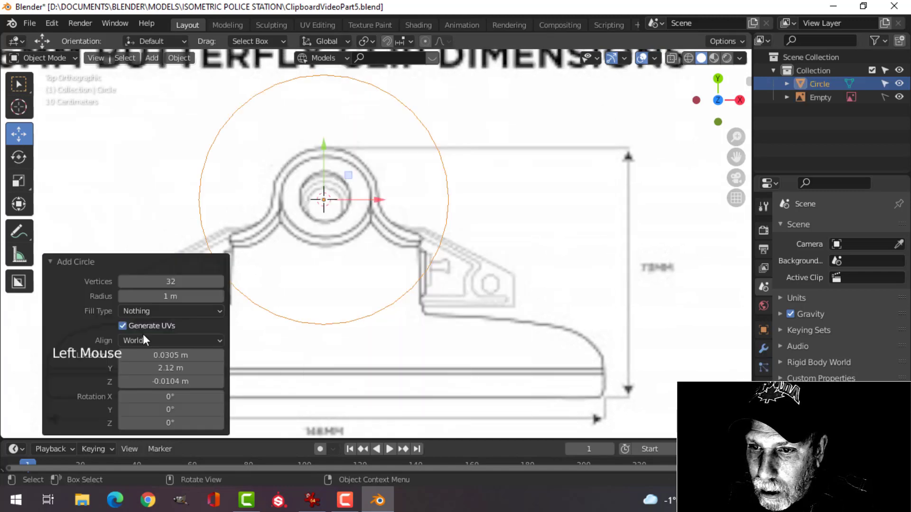
{"action": "double_click", "coordinate": [170, 281]}
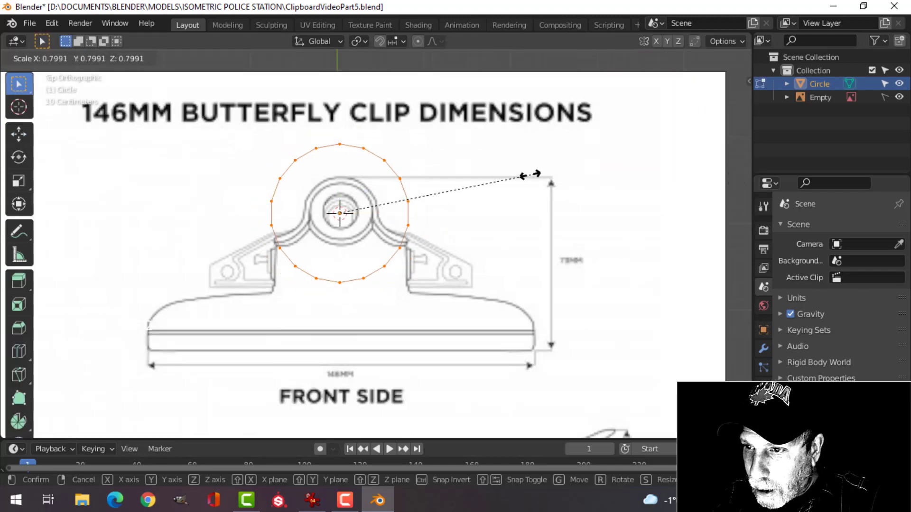
{"action": "left_click_drag", "start_coordinate": [528, 174], "coordinate": [398, 207]}
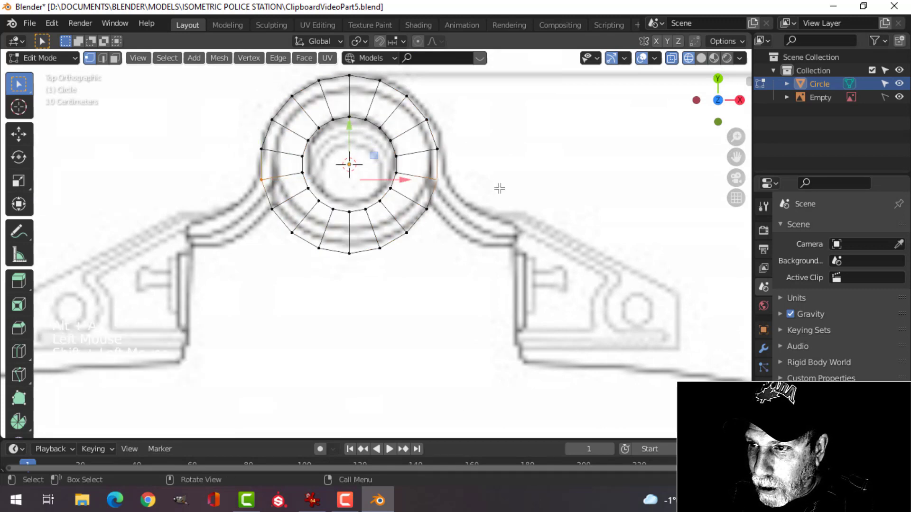
{"action": "key", "text": "s"}
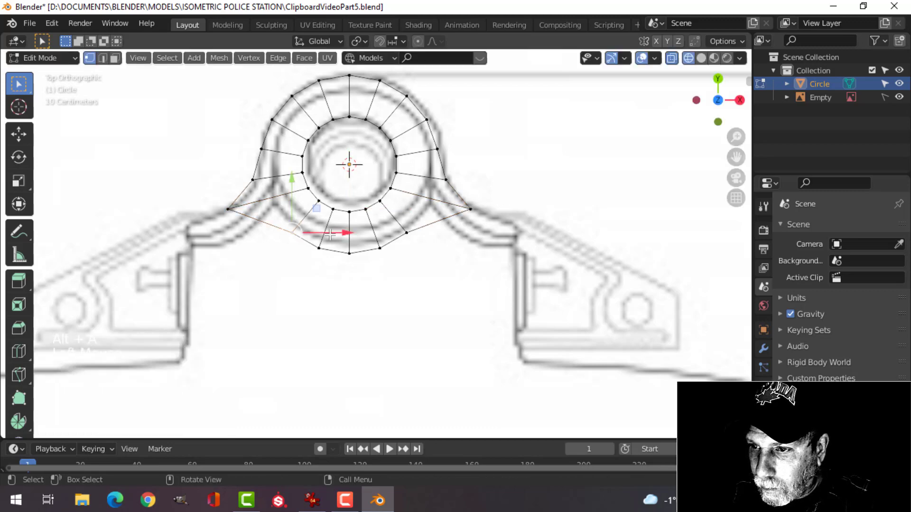
{"action": "key", "text": "s"}
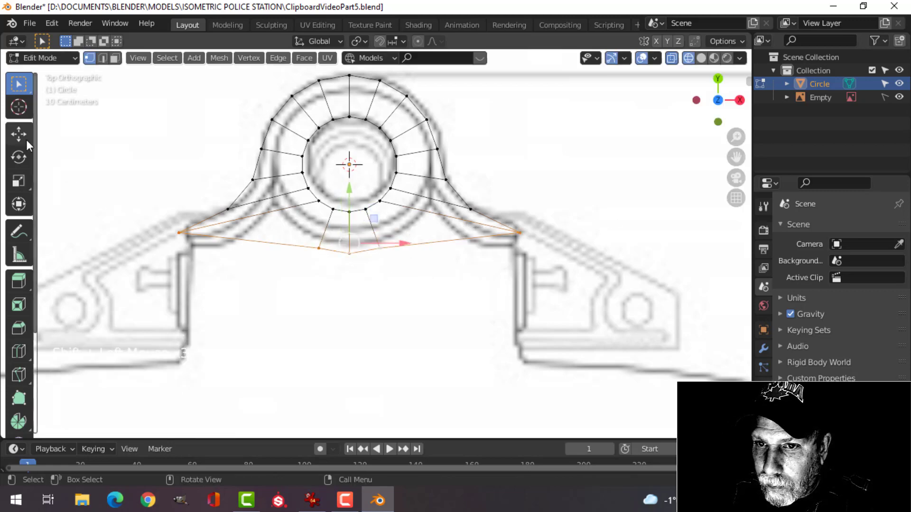
Flatten the ring's lower edge level with the shoulders and extrude it downward twice
{"action": "left_click", "coordinate": [18, 134]}
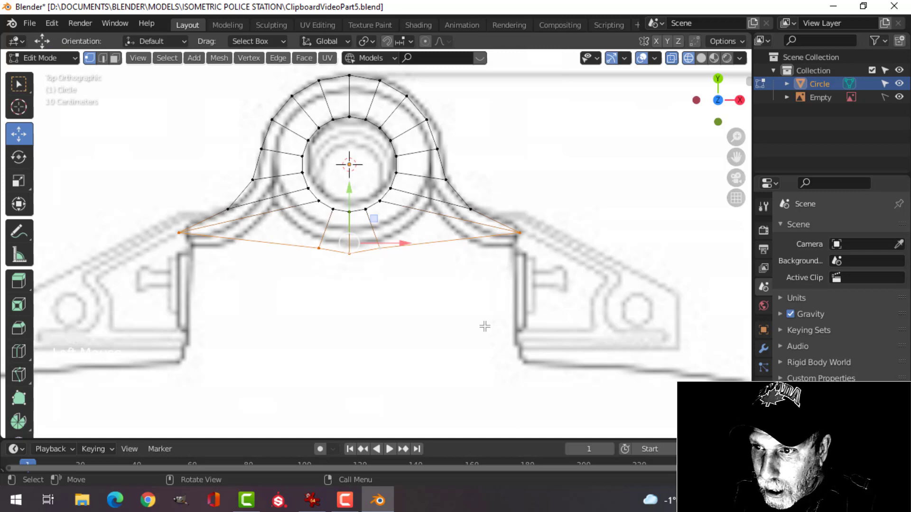
{"action": "key", "text": "s"}
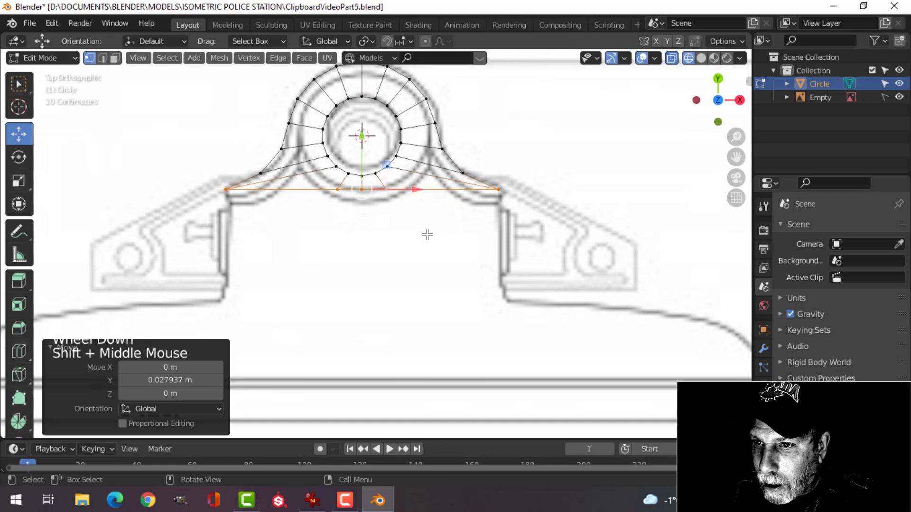
{"action": "key", "text": "e"}
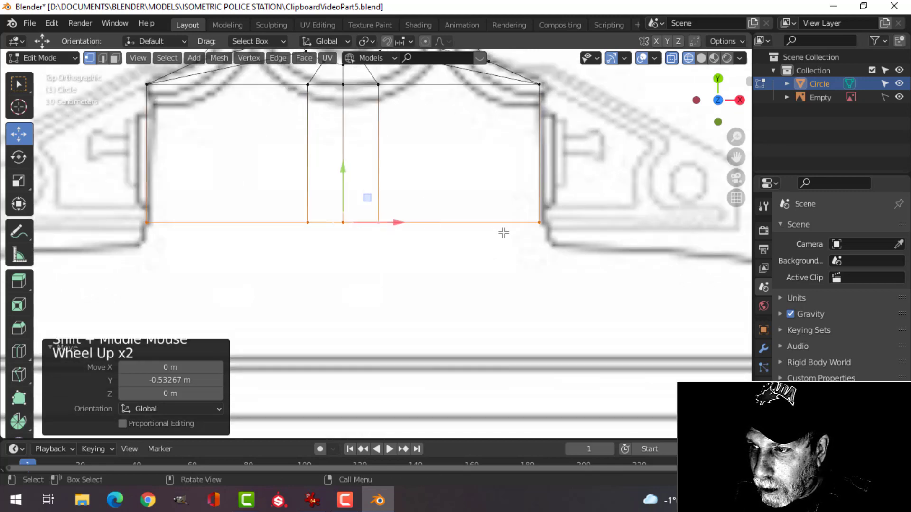
{"action": "mouse_move", "coordinate": [352, 199]}
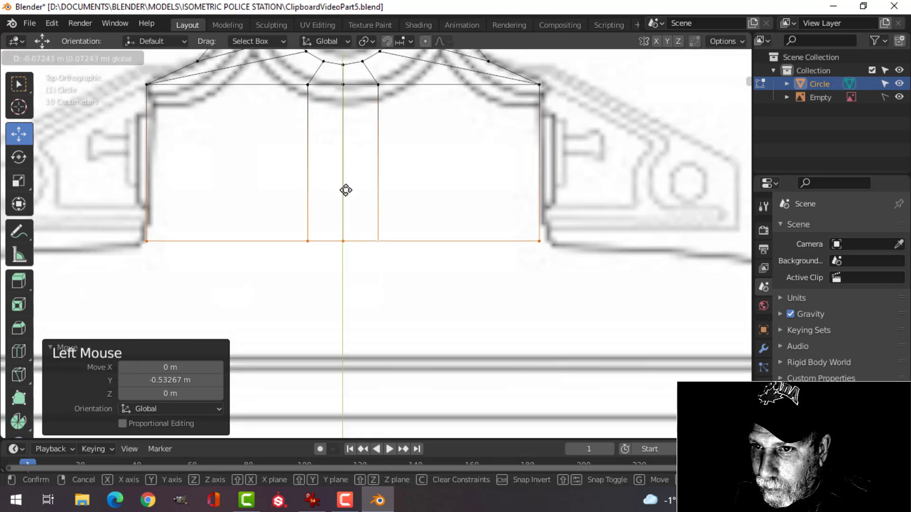
{"action": "scroll", "scroll_direction": "down", "scroll_amount": 3}
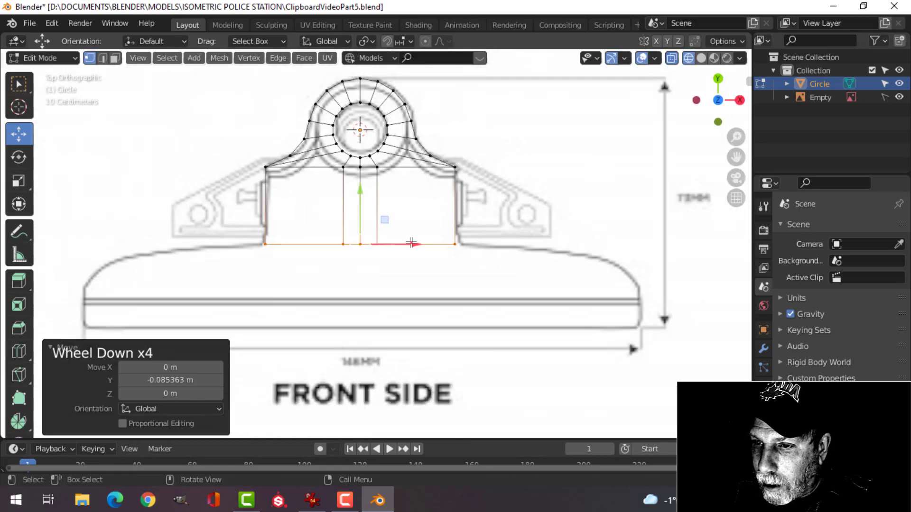
{"action": "scroll", "scroll_direction": "down", "scroll_amount": 3}
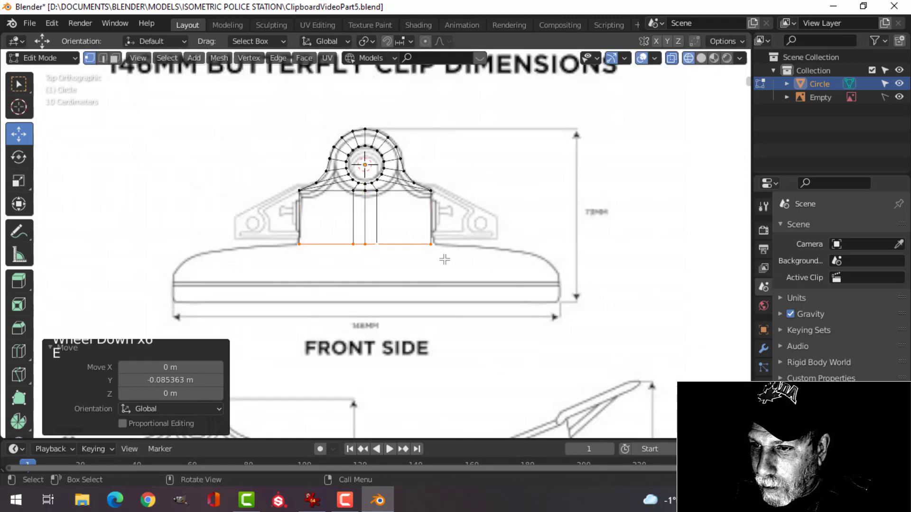
{"action": "key", "text": "E"}
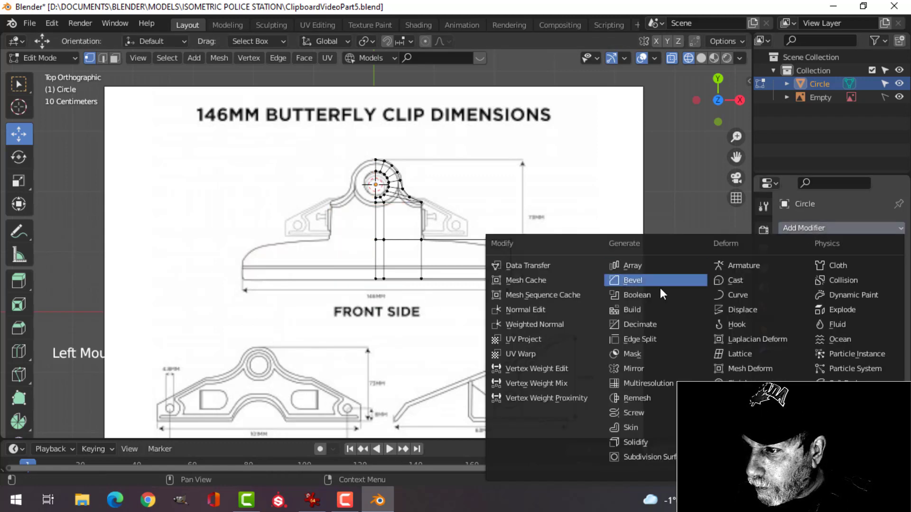
Add a Mirror modifier and extrude vertices along the clip's curved outline
{"action": "left_click", "coordinate": [629, 368]}
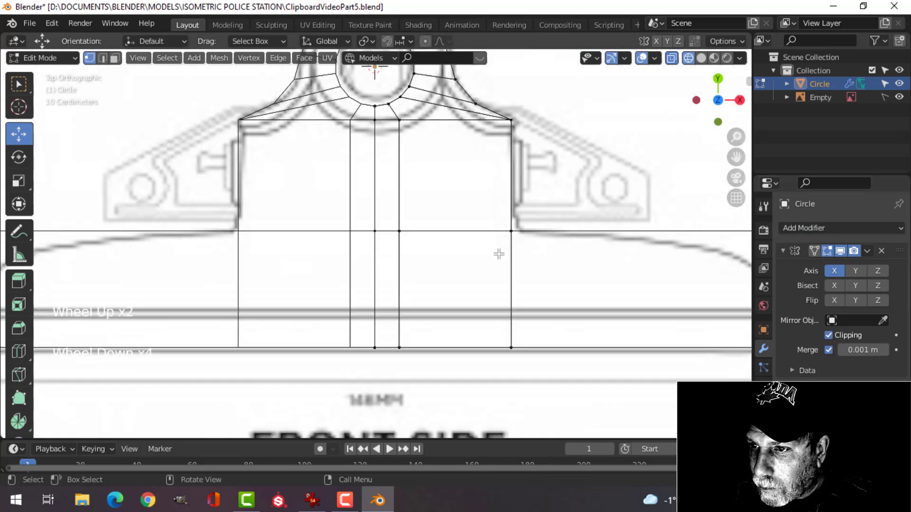
{"action": "scroll", "scroll_direction": "down", "scroll_amount": 3}
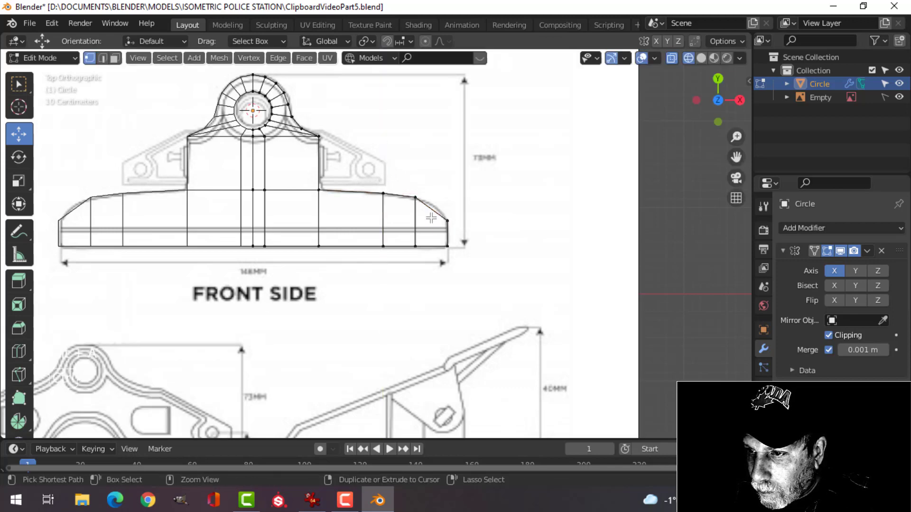
{"action": "left_click", "coordinate": [429, 218]}
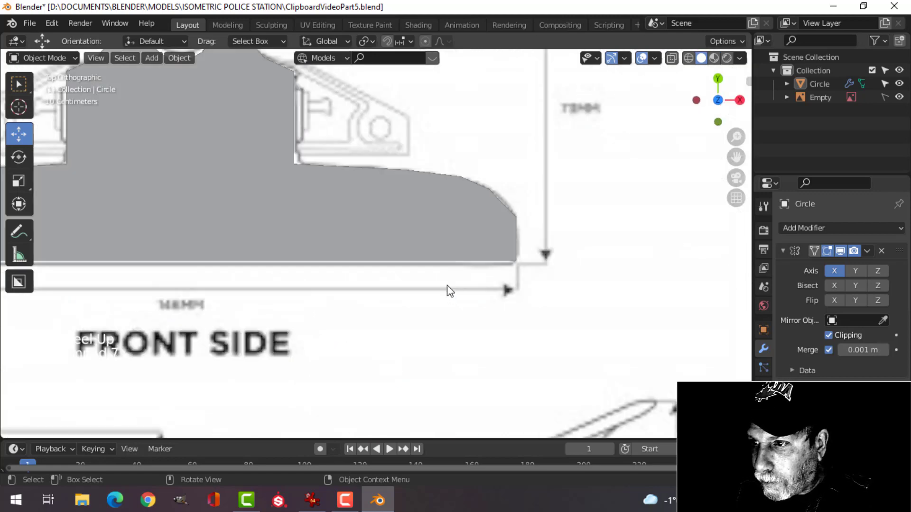
{"action": "key", "text": "Tab"}
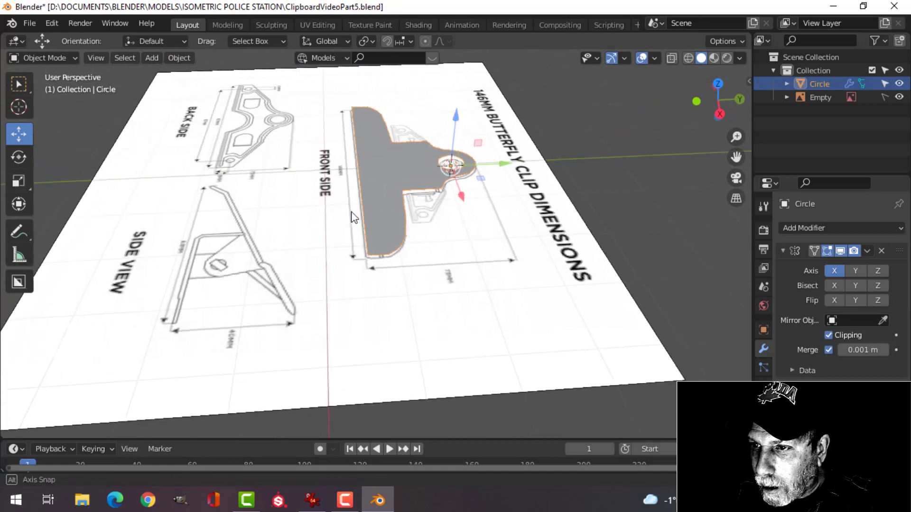
Extrude the clip faces for plate thickness and bevel the front edge with extra segments
{"action": "key", "text": "Tab"}
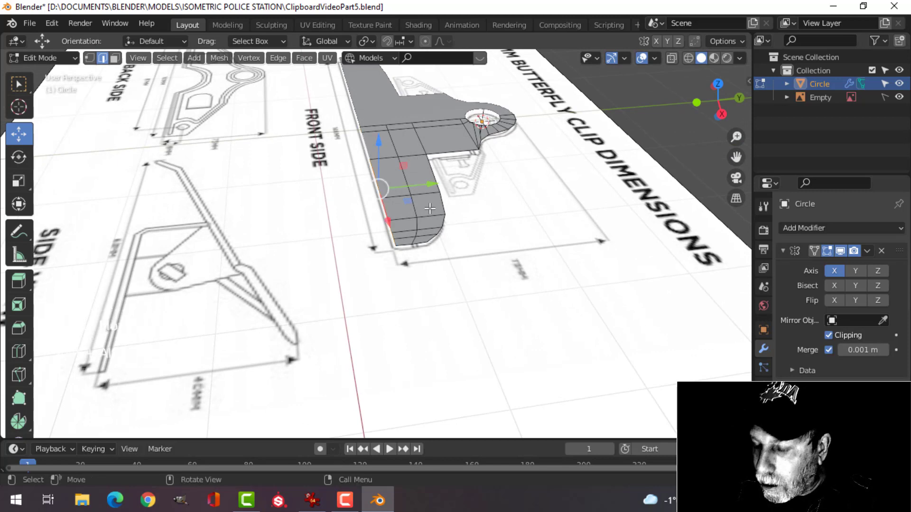
{"action": "key", "text": "3"}
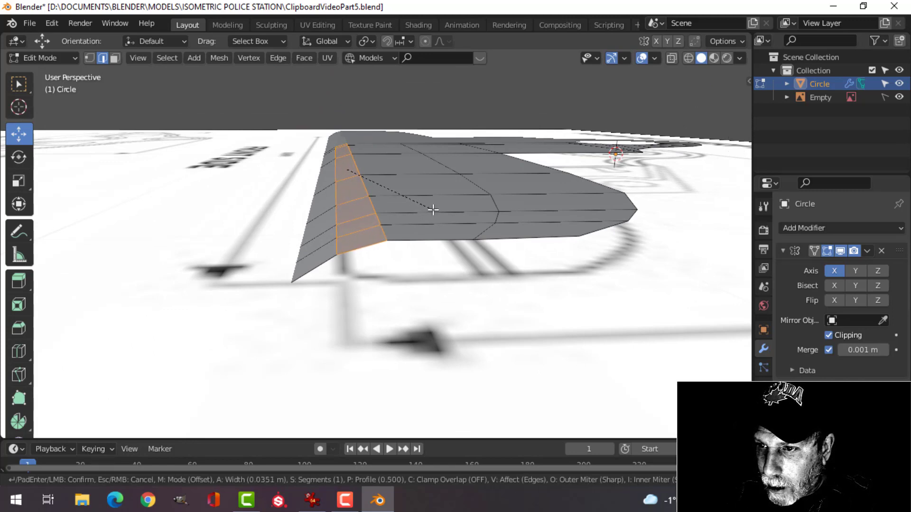
{"action": "key", "text": "Tab"}
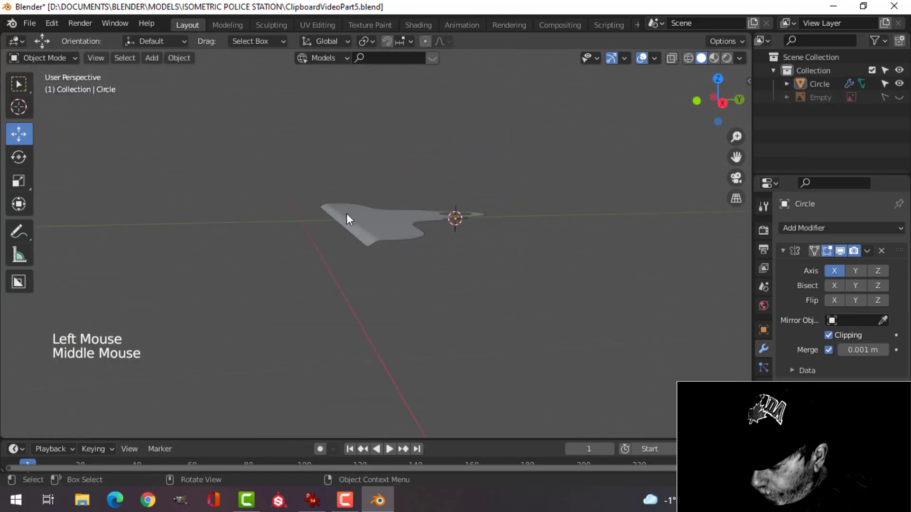
Slide an edge loop close to the plate's beveled front edge and check smooth shading
{"action": "key", "text": "Tab"}
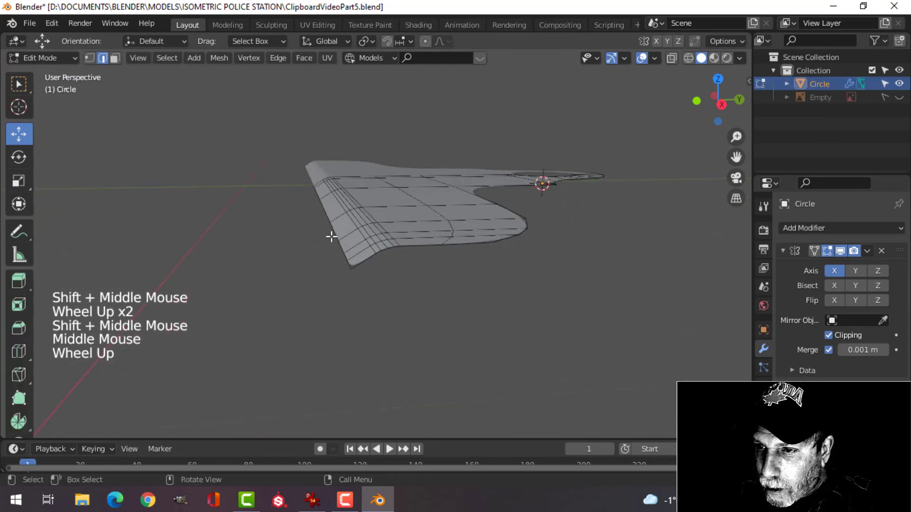
{"action": "key", "text": "KP_3"}
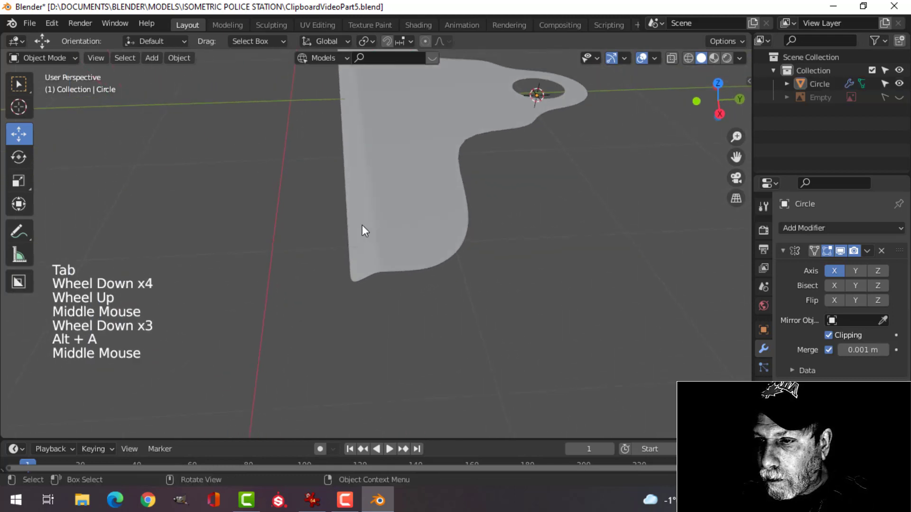
{"action": "key", "text": "Tab"}
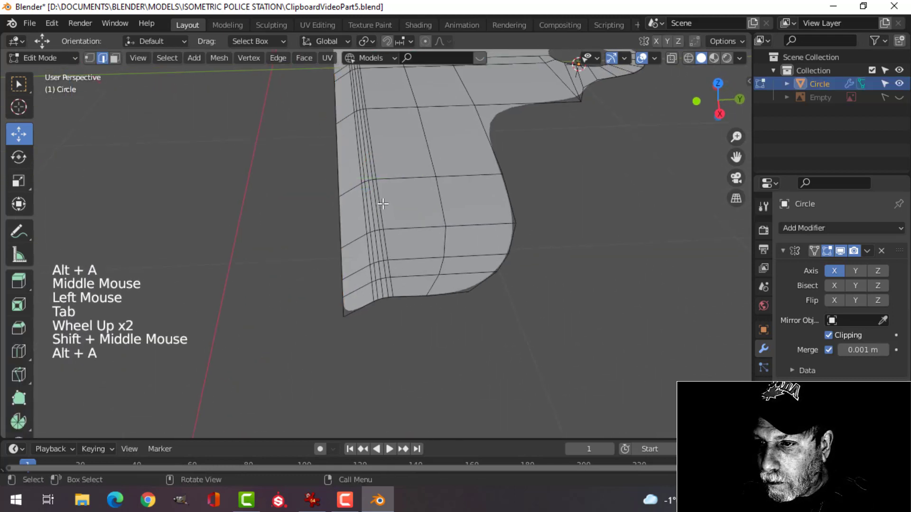
{"action": "key", "text": "g"}
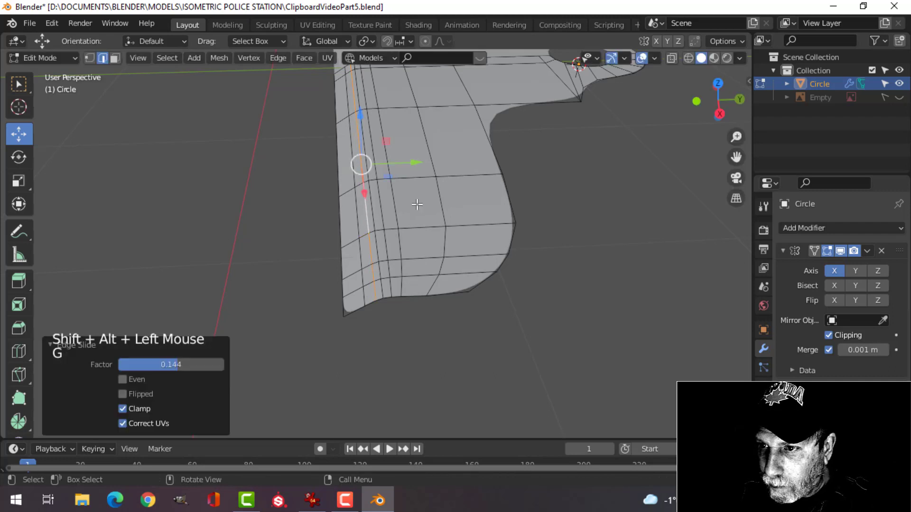
{"action": "key", "text": "Tab"}
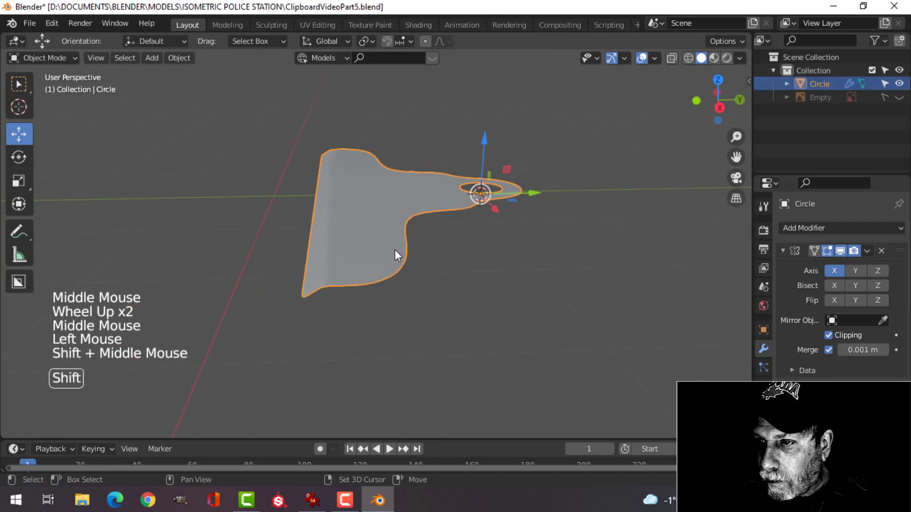
{"action": "left_click", "coordinate": [866, 251]}
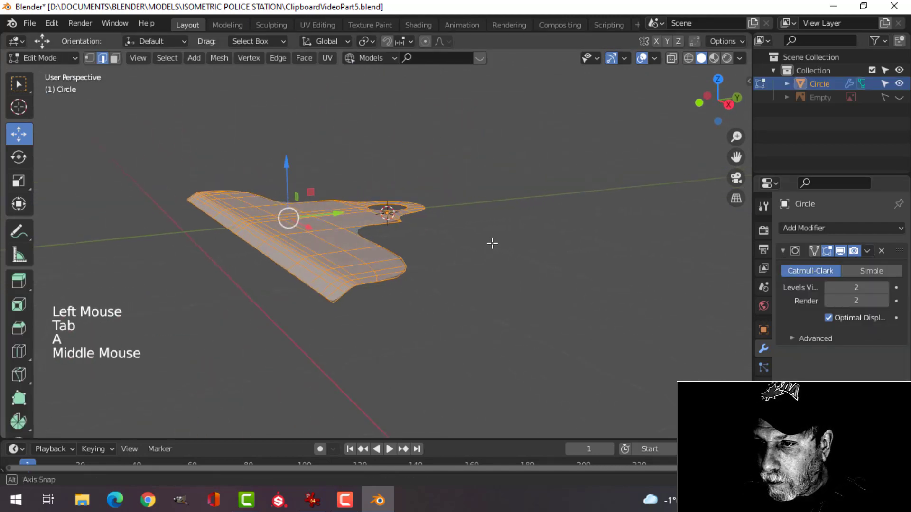
{"action": "key", "text": "e"}
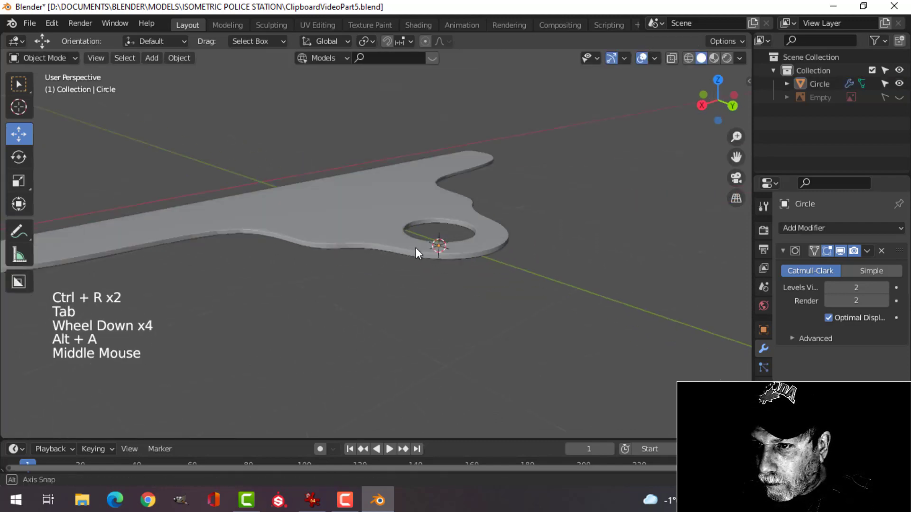
{"action": "left_click", "coordinate": [418, 252]}
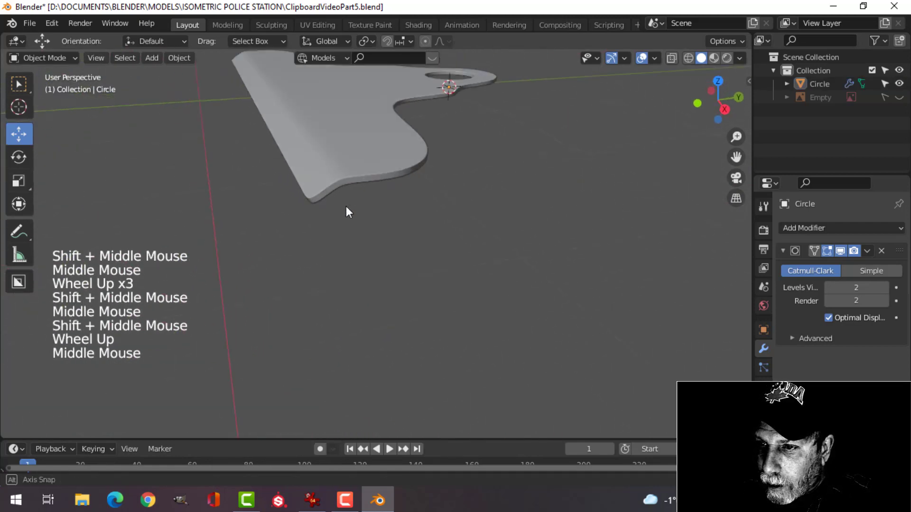
{"action": "key", "text": "Tab"}
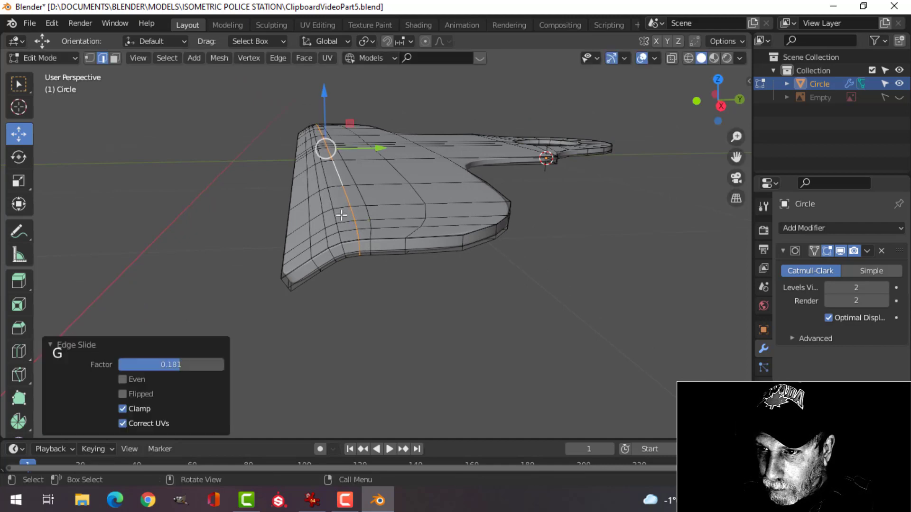
{"action": "key", "text": "x"}
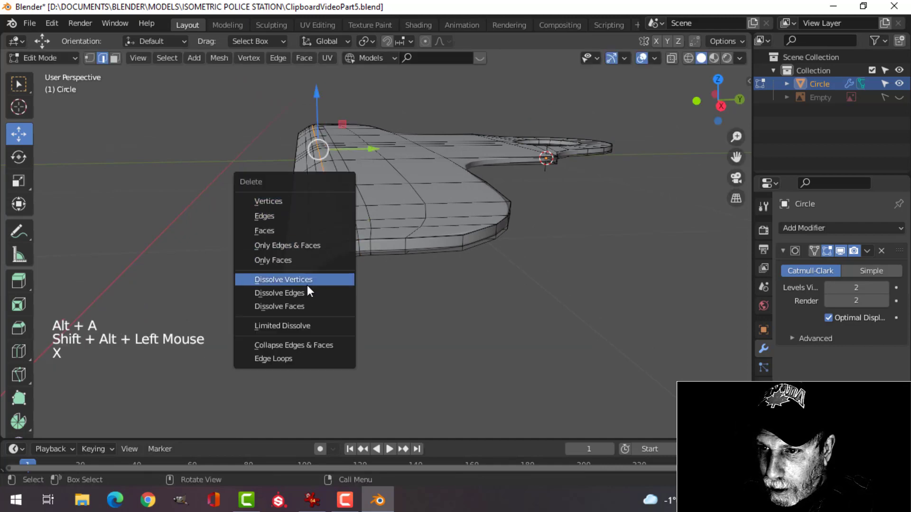
{"action": "left_click", "coordinate": [284, 279]}
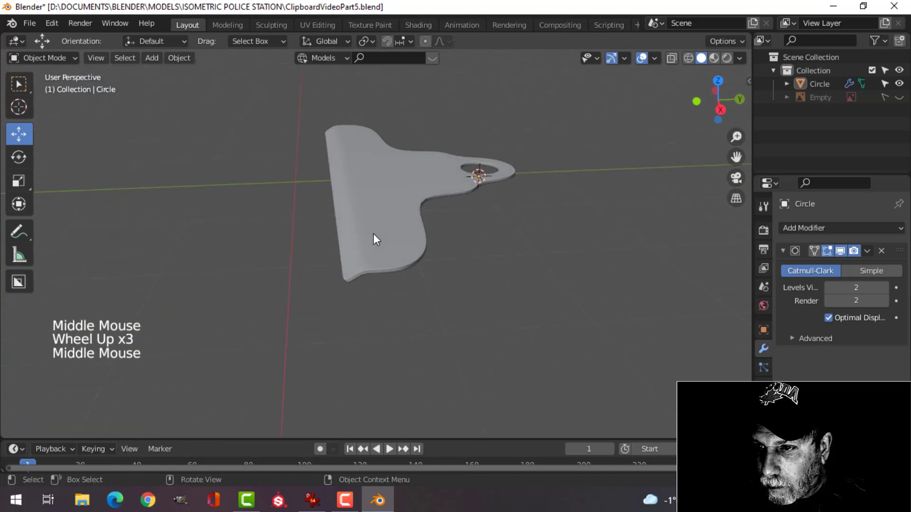
{"action": "key", "text": "Tab"}
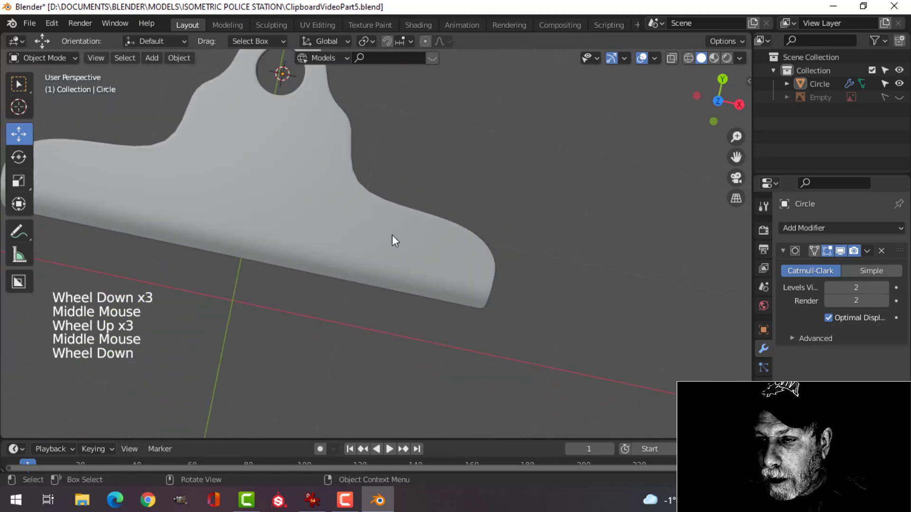
Add a plane under the clip, extrude it into a thick board and round its corners
{"action": "scroll", "scroll_direction": "down", "scroll_amount": 3}
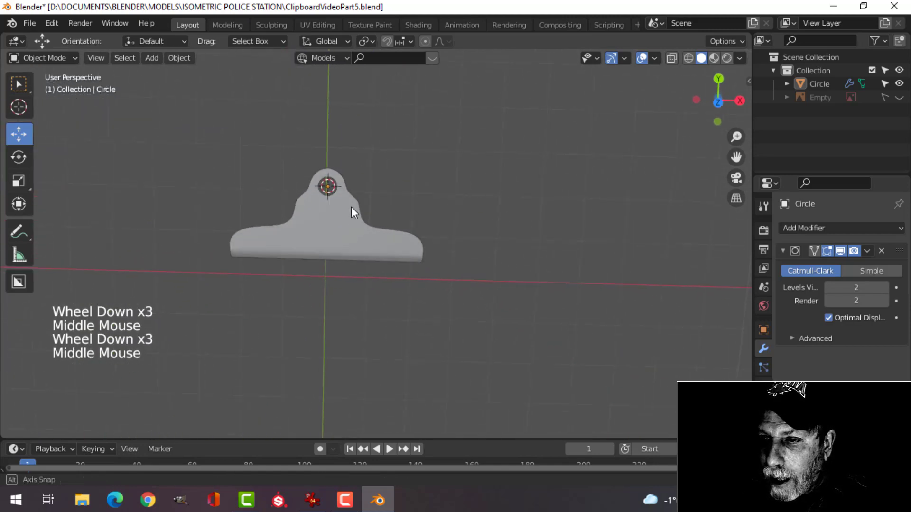
{"action": "key", "text": "7"}
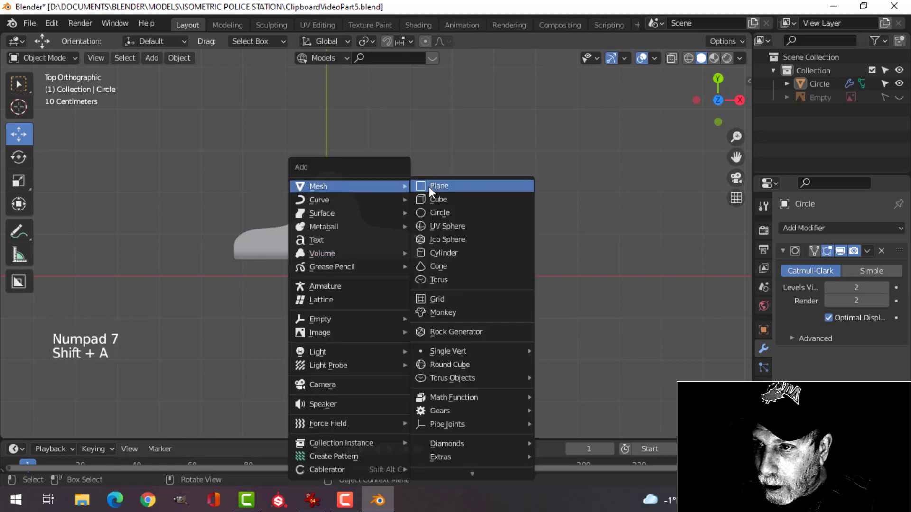
{"action": "left_click", "coordinate": [438, 186]}
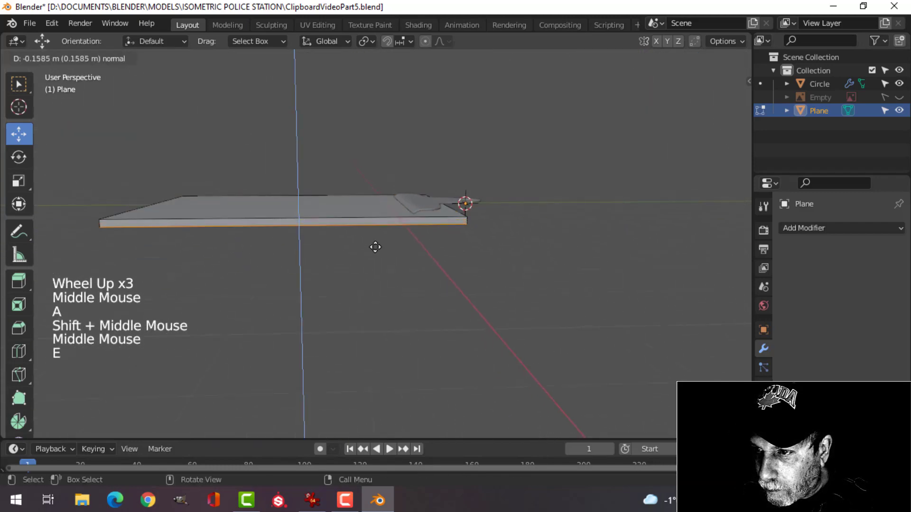
{"action": "key", "text": "e"}
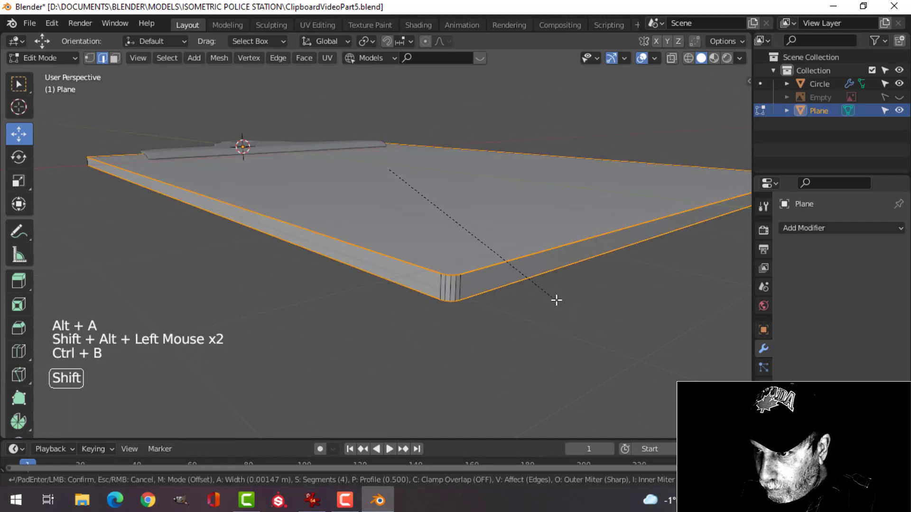
{"action": "key", "text": "Tab"}
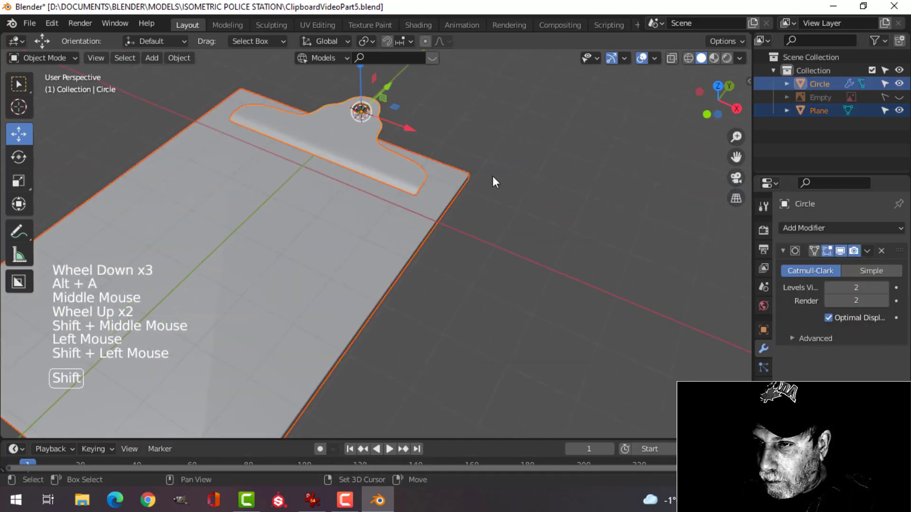
{"action": "key", "text": "3"}
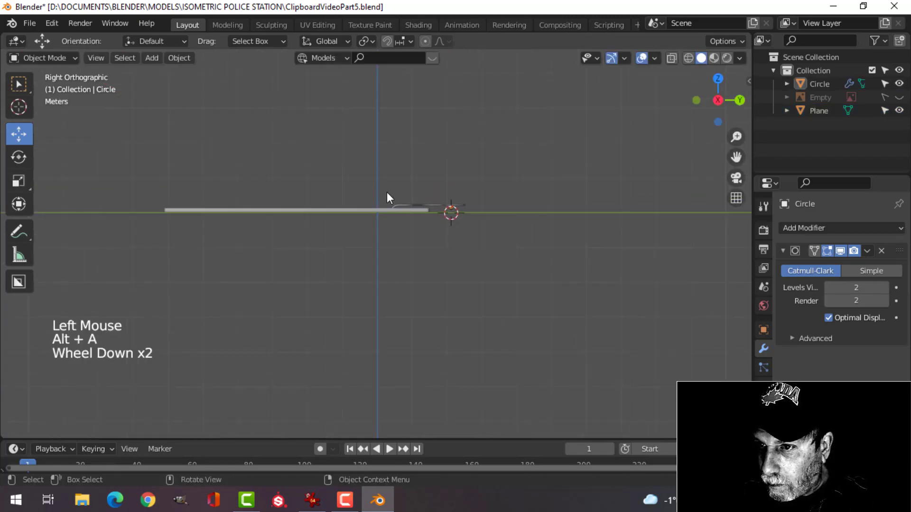
{"action": "left_click_drag", "start_coordinate": [389, 198], "coordinate": [334, 235]}
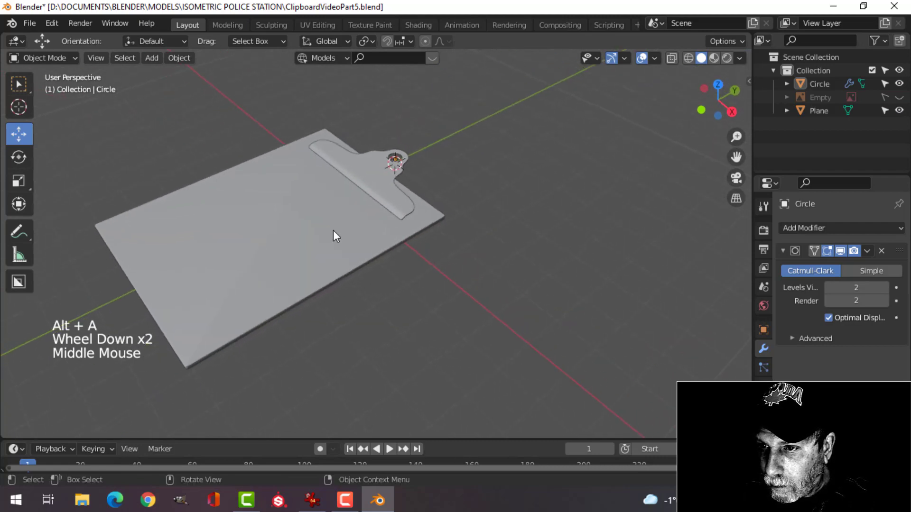
Give the board a Weighted Normal modifier with smooth shading and preview materials
{"action": "left_click", "coordinate": [836, 228]}
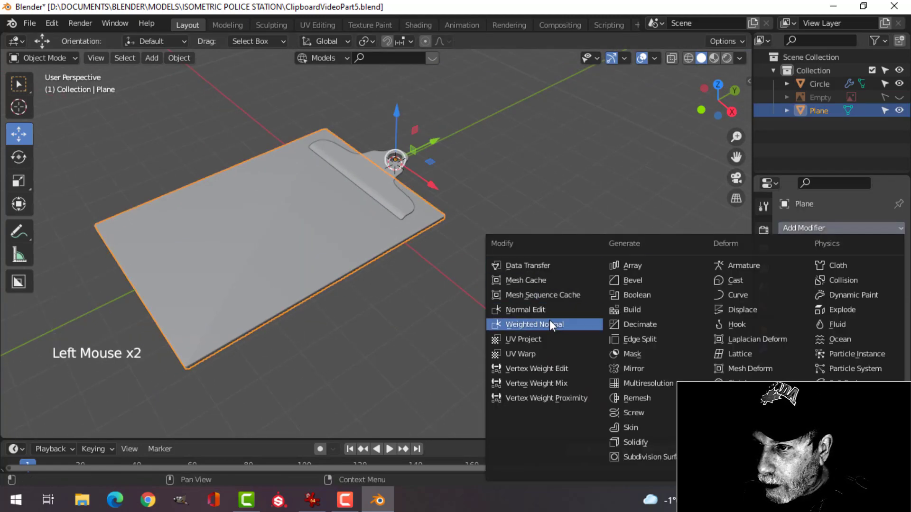
{"action": "left_click", "coordinate": [533, 324]}
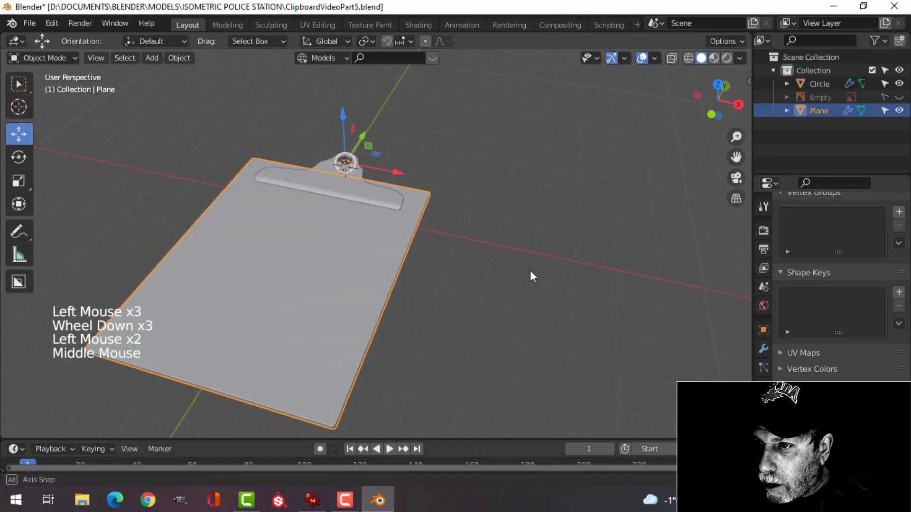
{"action": "left_click", "coordinate": [740, 58]}
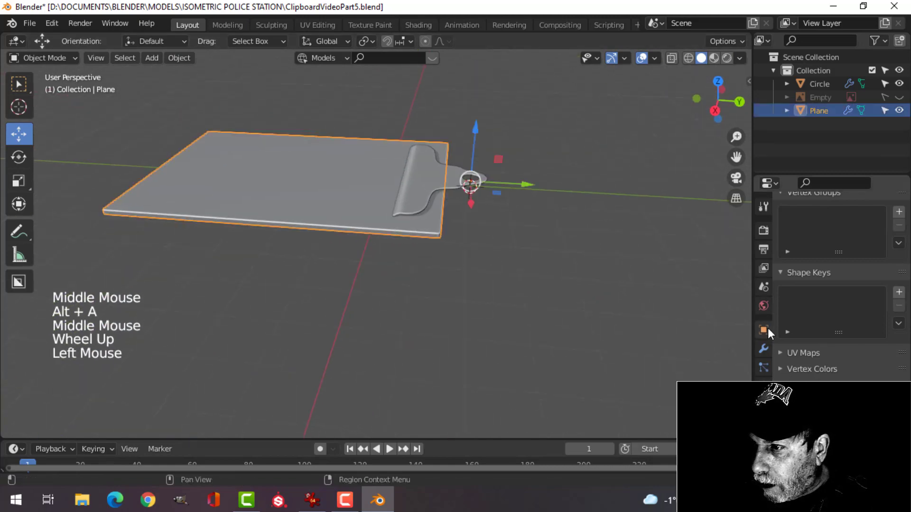
{"action": "left_click", "coordinate": [763, 330]}
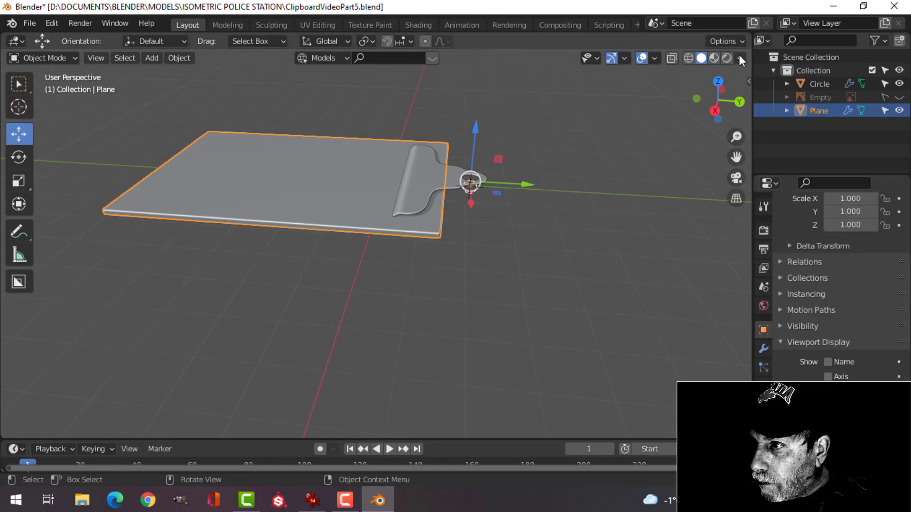
{"action": "left_click", "coordinate": [273, 186]}
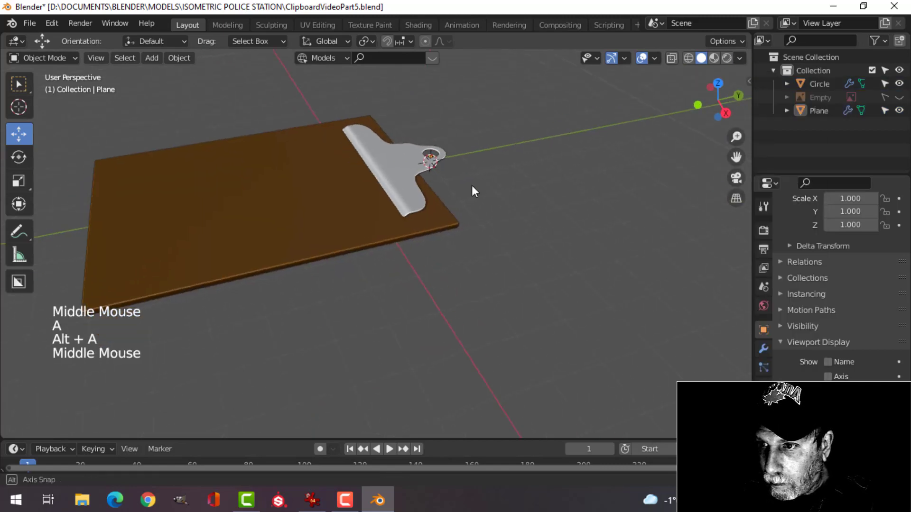
Select the metal clip and switch to an orthographic view of the clipboard
{"action": "left_click", "coordinate": [429, 163]}
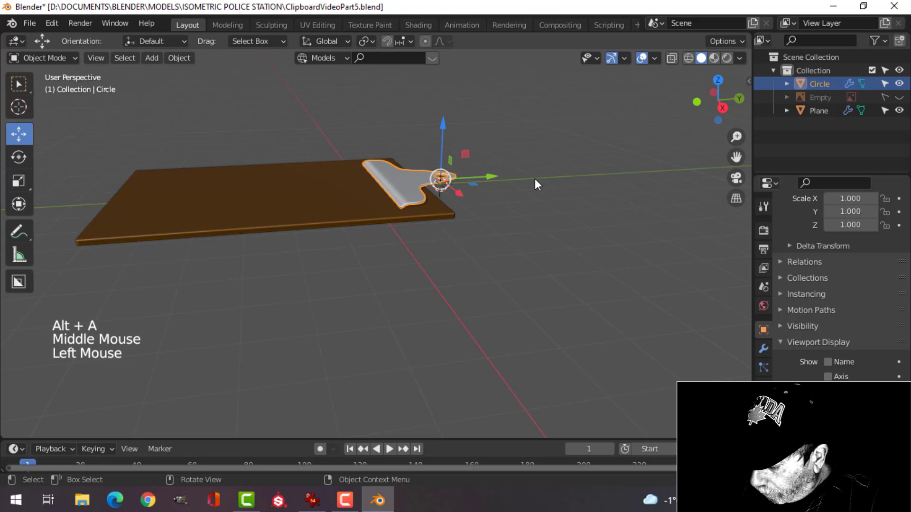
{"action": "key", "text": "KP_3"}
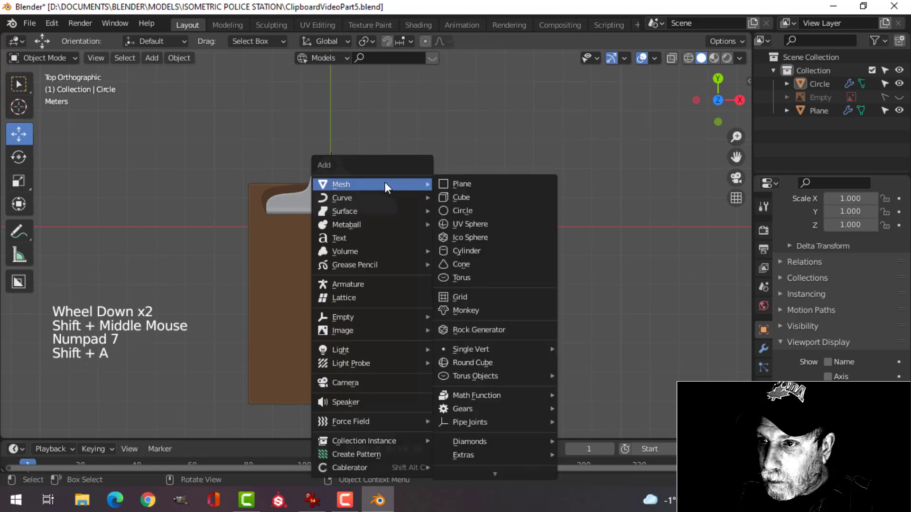
Add a plane and stretch it to paper-sheet size on the board below the clip
{"action": "left_click", "coordinate": [462, 184]}
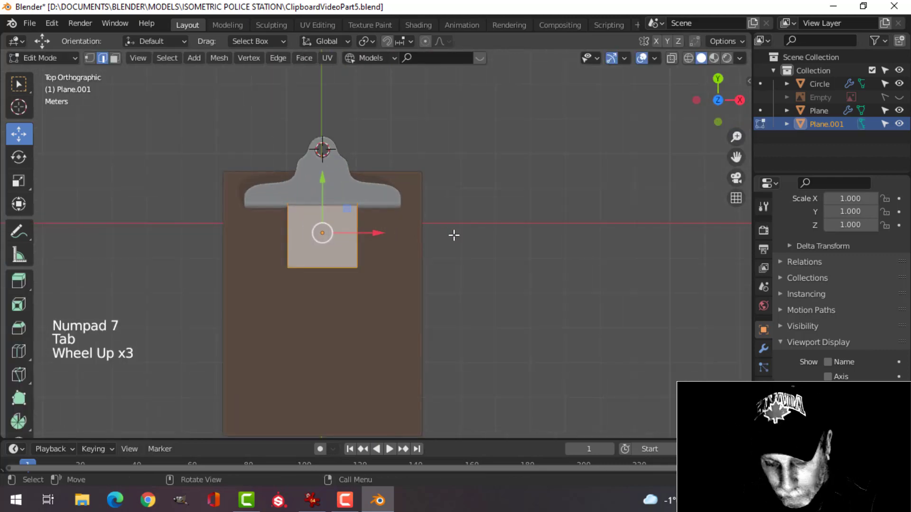
{"action": "key", "text": "s"}
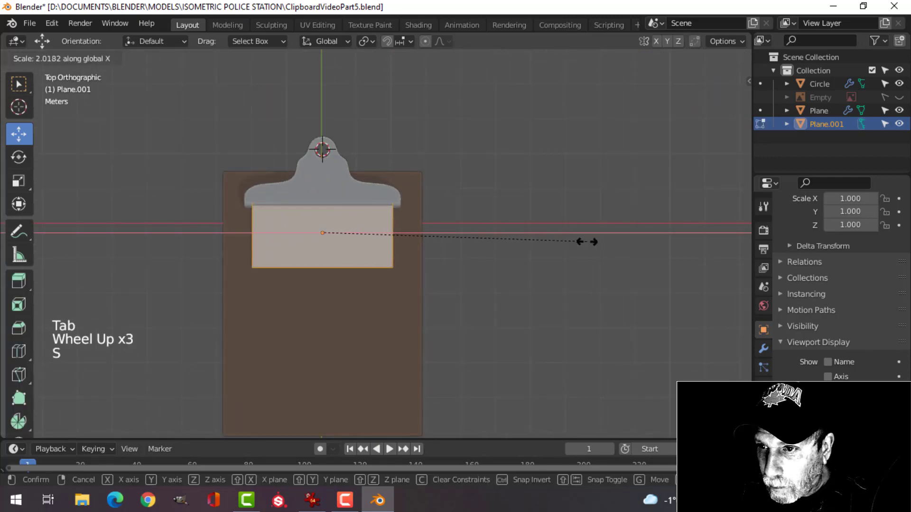
{"action": "mouse_move", "coordinate": [650, 236]}
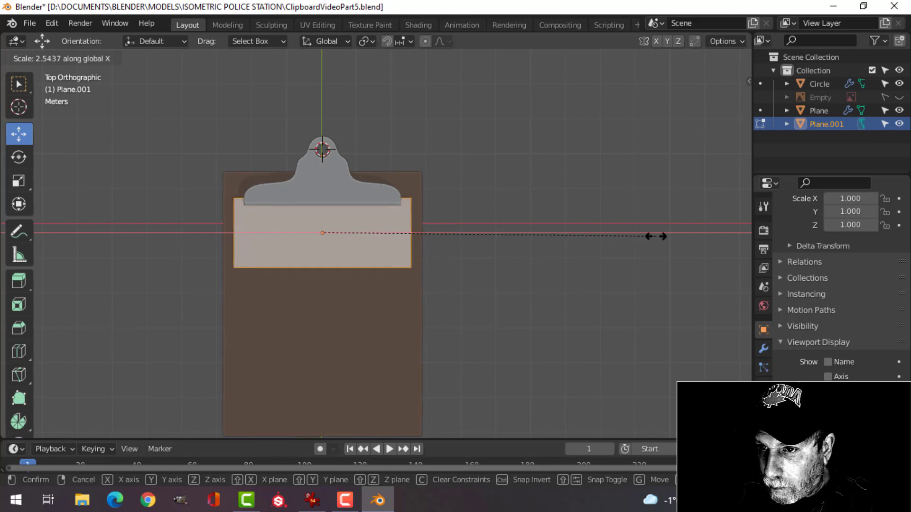
{"action": "left_click", "coordinate": [349, 268]}
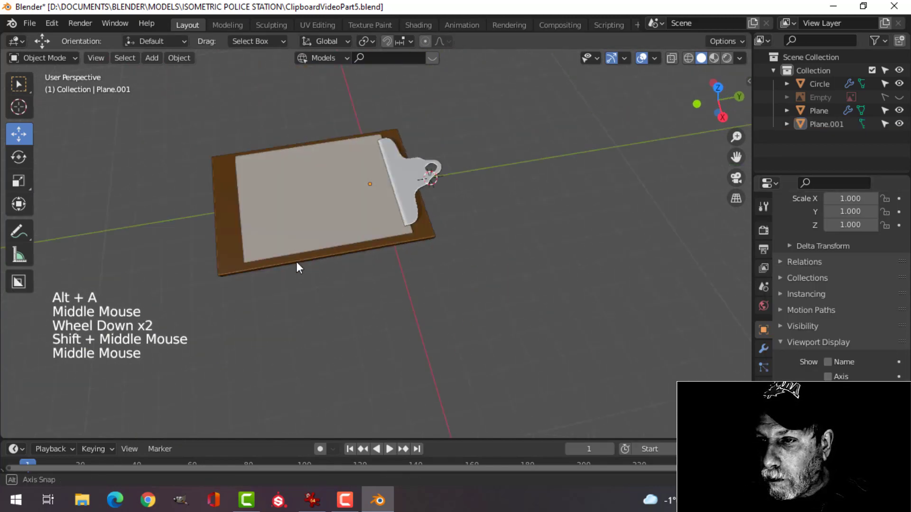
{"action": "key", "text": "Tab"}
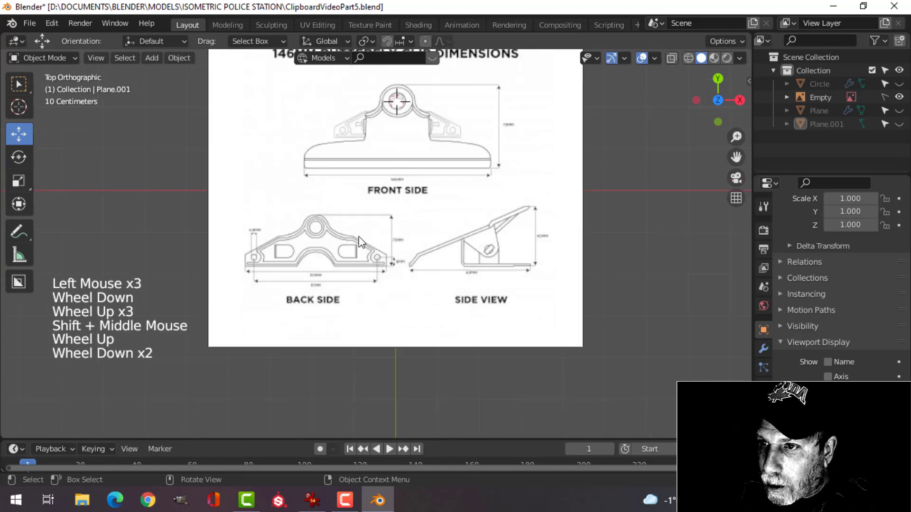
Zoom in on the back-side reference drawing and bring up the Add menu
{"action": "scroll", "scroll_direction": "down", "scroll_amount": 3}
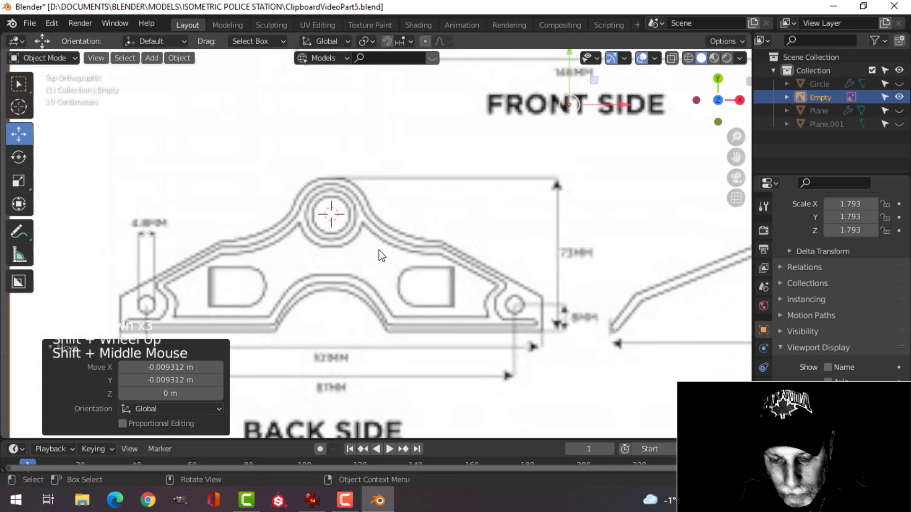
{"action": "key", "text": "shift+a"}
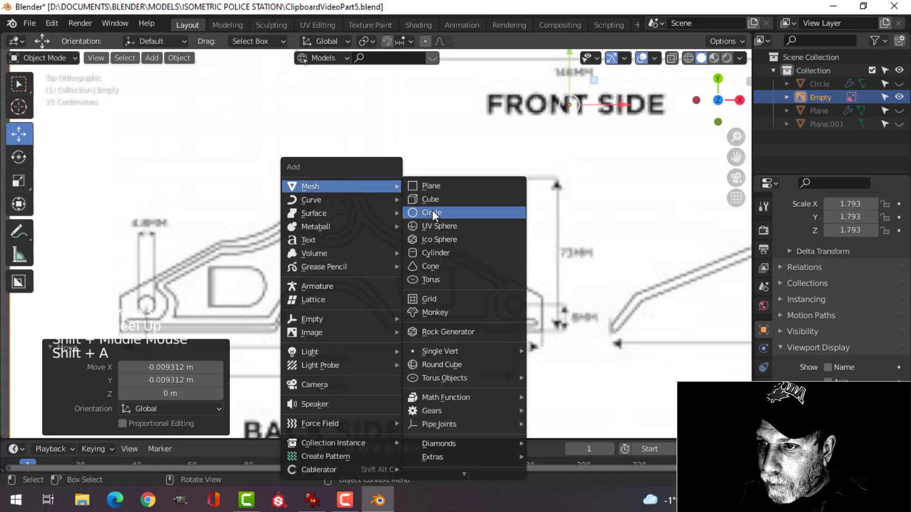
Size a circle to the bracket hole, shape it along the slope, extrude the base down
{"action": "left_click", "coordinate": [431, 212]}
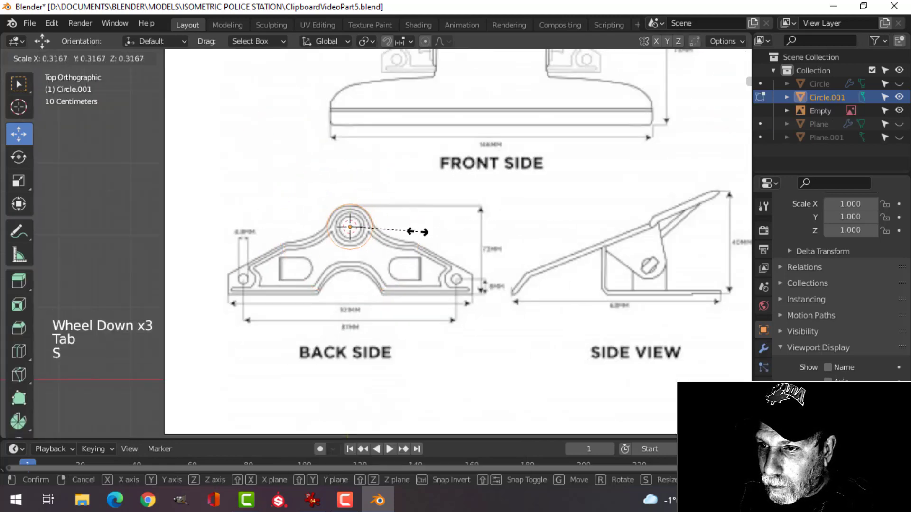
{"action": "key", "text": "Tab"}
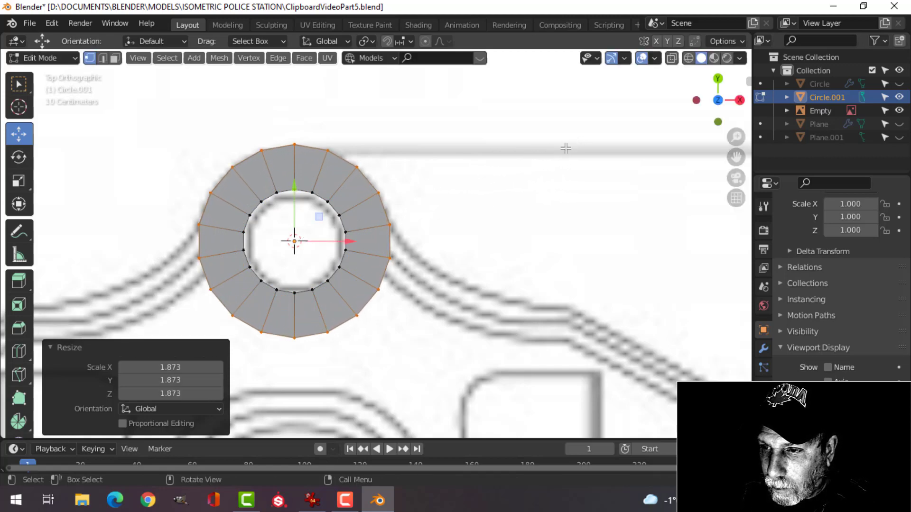
{"action": "key", "text": "alt+a"}
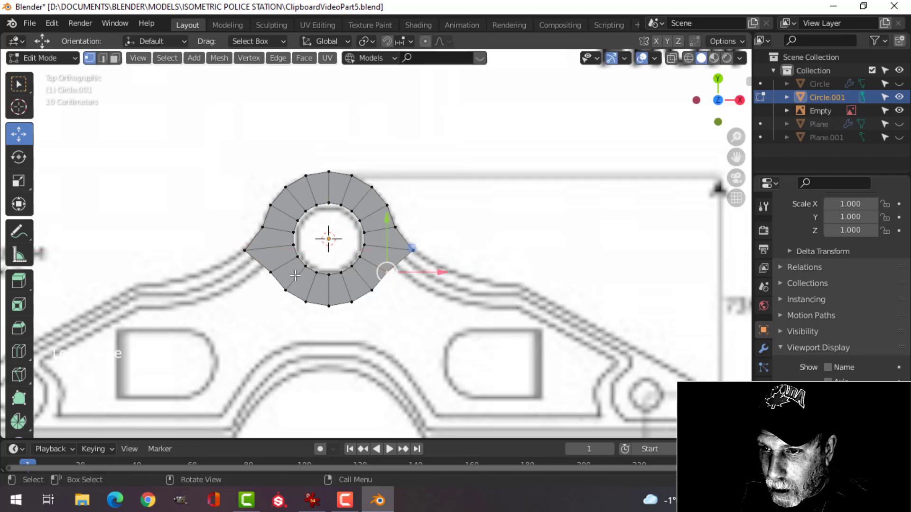
{"action": "key", "text": "s"}
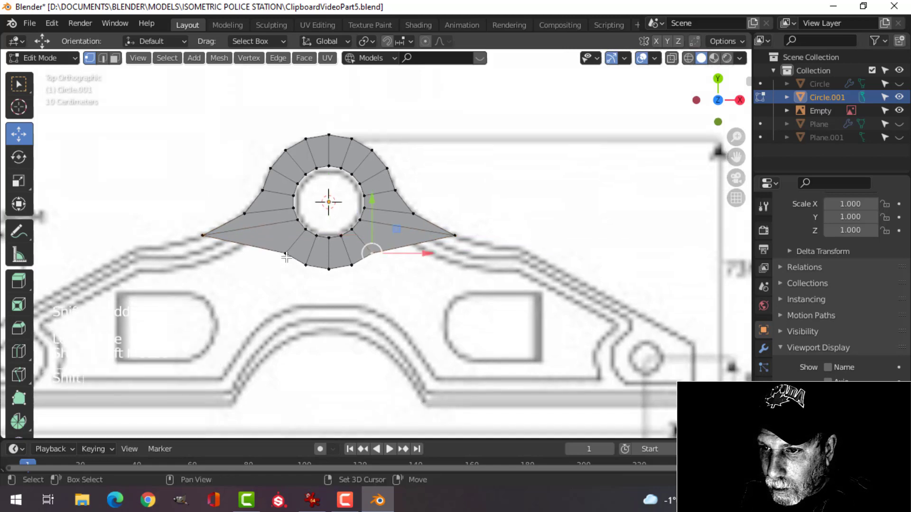
{"action": "key", "text": "s"}
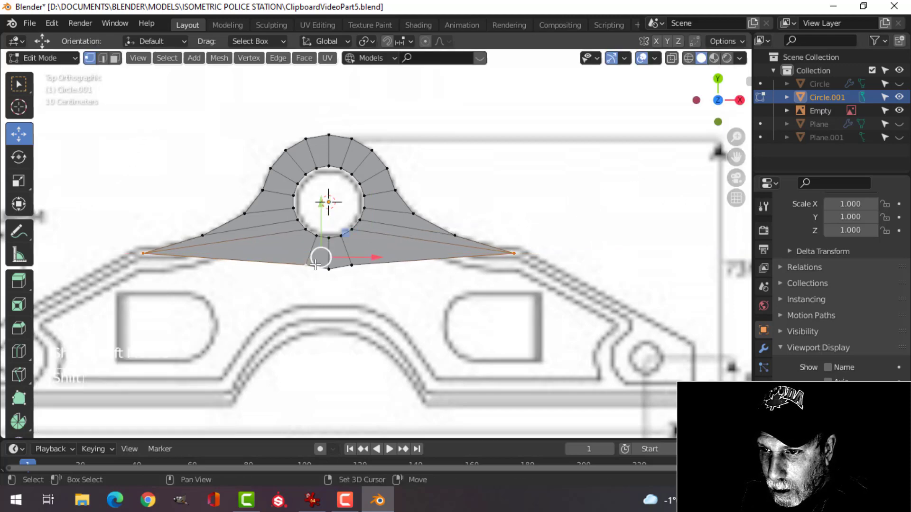
{"action": "key", "text": "s"}
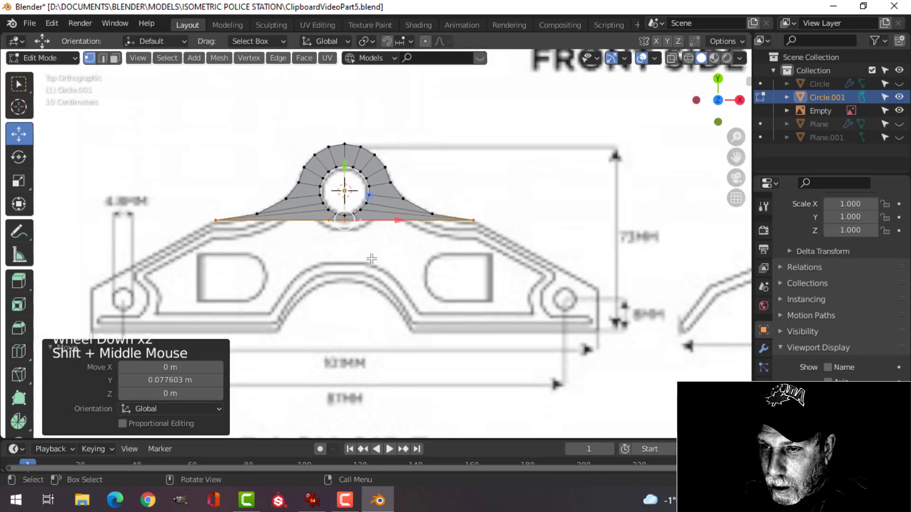
{"action": "key", "text": "e"}
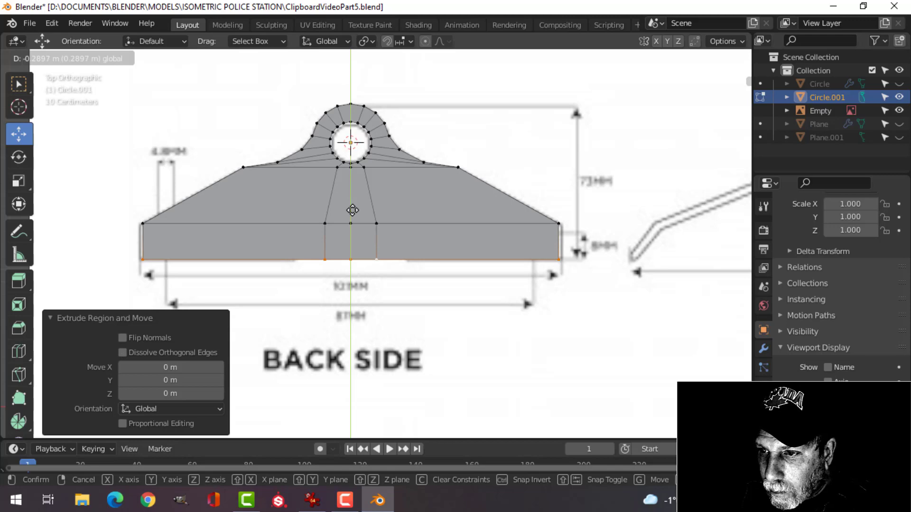
Widen the base vertices along X to follow the central arch, then dissolve the extra inner vertices
{"action": "left_click", "coordinate": [501, 176]}
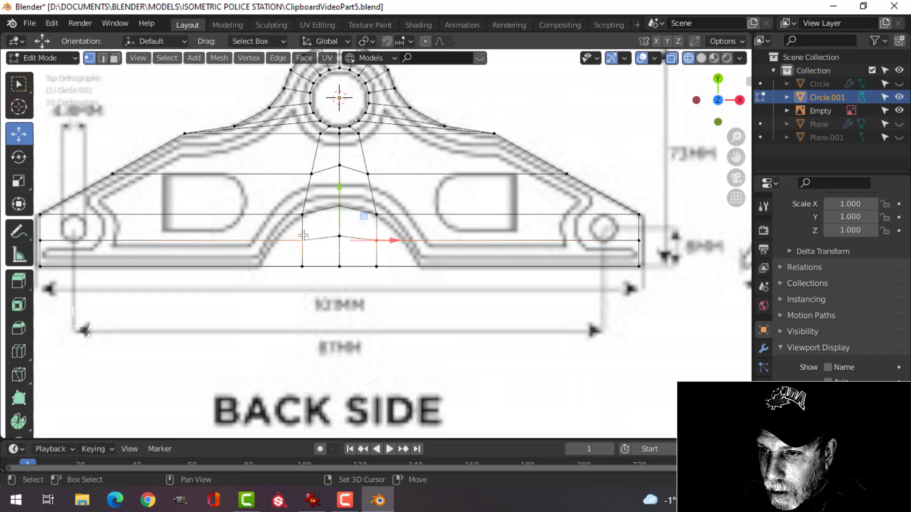
{"action": "key", "text": "s"}
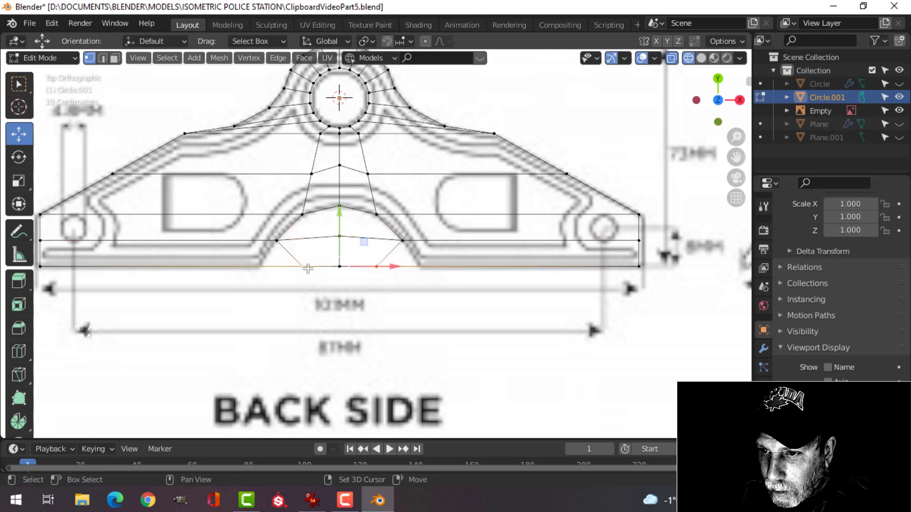
{"action": "key", "text": "s"}
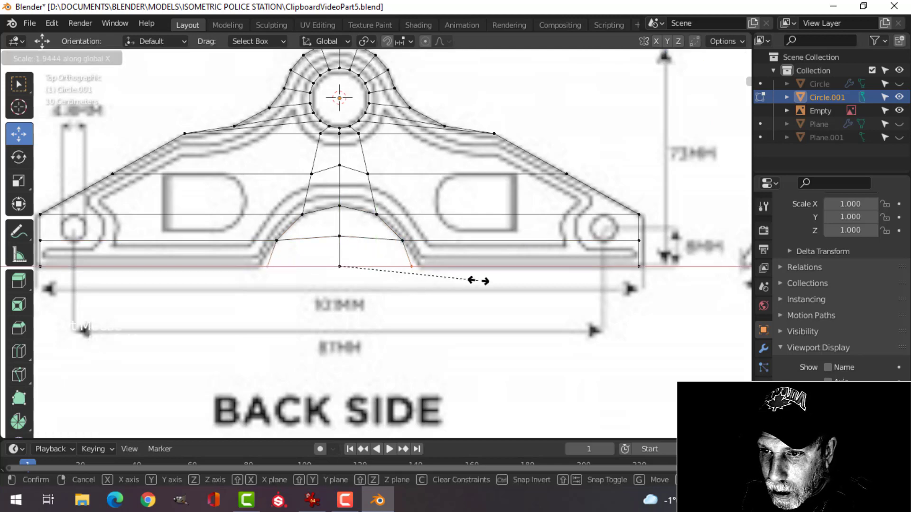
{"action": "left_click", "coordinate": [416, 267]}
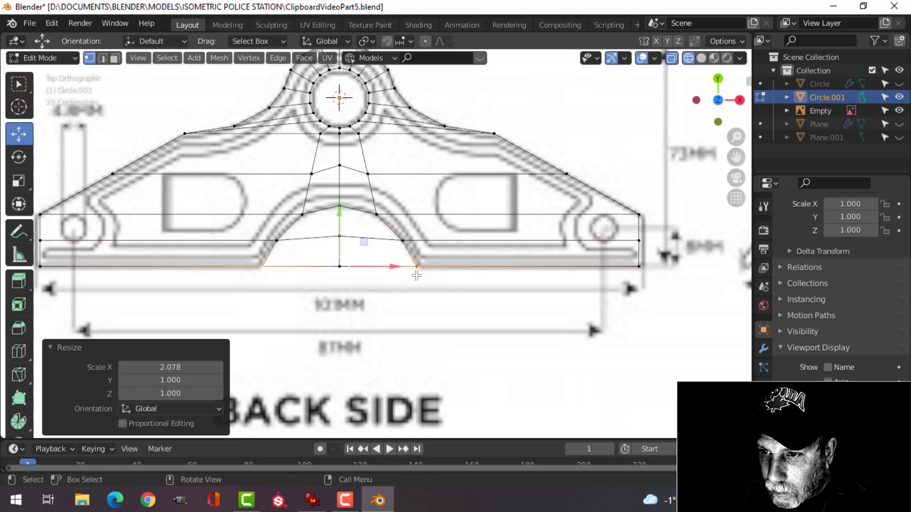
{"action": "key", "text": "x"}
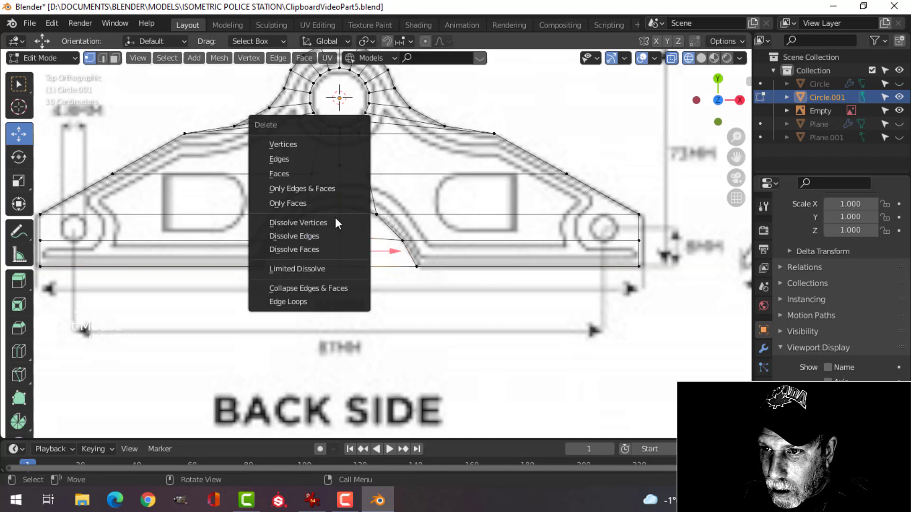
{"action": "left_click", "coordinate": [298, 222]}
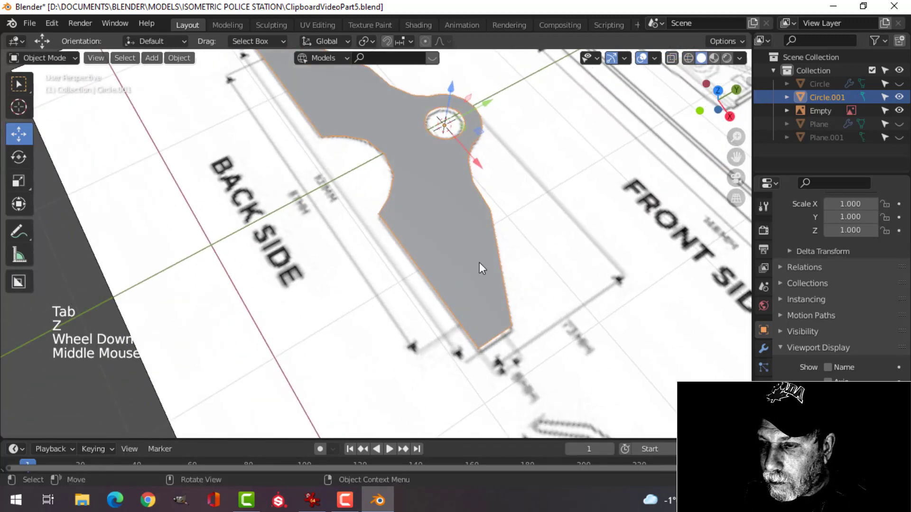
Give the clip outline level 2 subdivision, a Mirror modifier, and a loop cut near the bottom edge
{"action": "scroll", "scroll_direction": "down", "scroll_amount": 3}
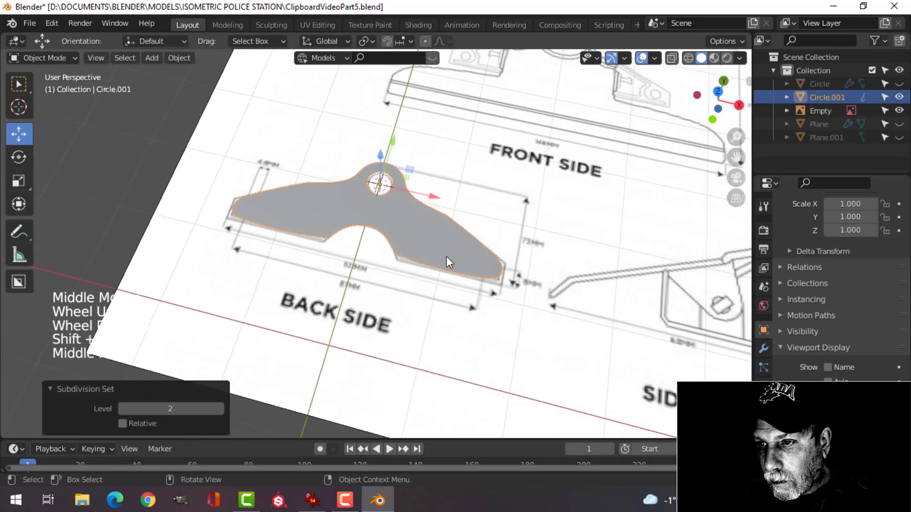
{"action": "key", "text": "Tab"}
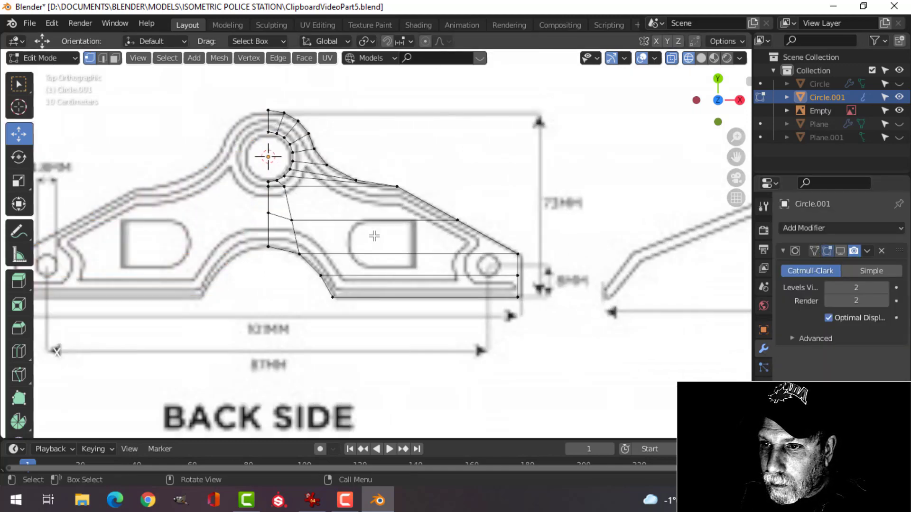
{"action": "left_click", "coordinate": [825, 228]}
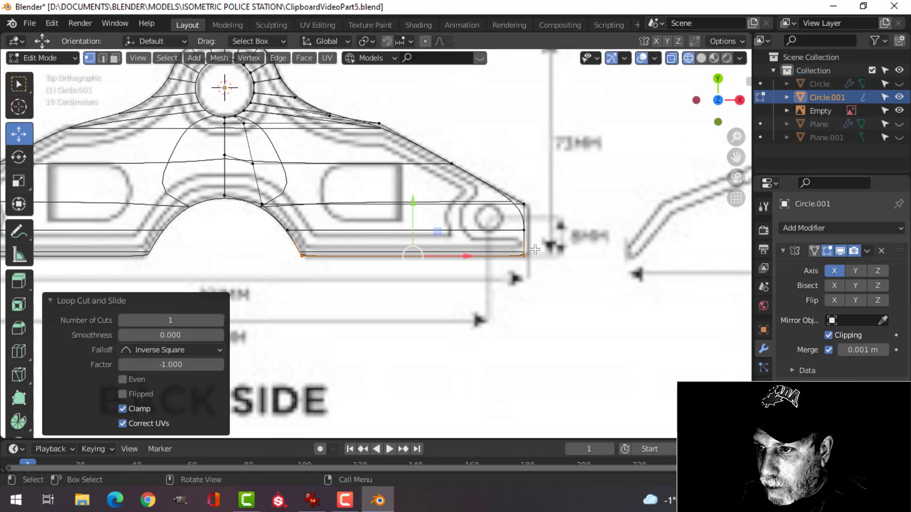
{"action": "key", "text": "Tab"}
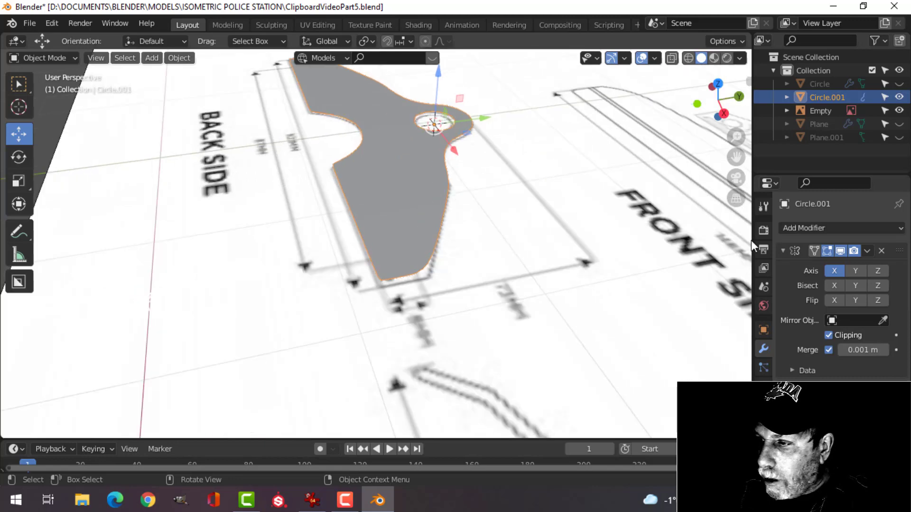
Extrude the bracket outline upward into a thick plate and recalculate its normals outside
{"action": "left_click", "coordinate": [867, 251]}
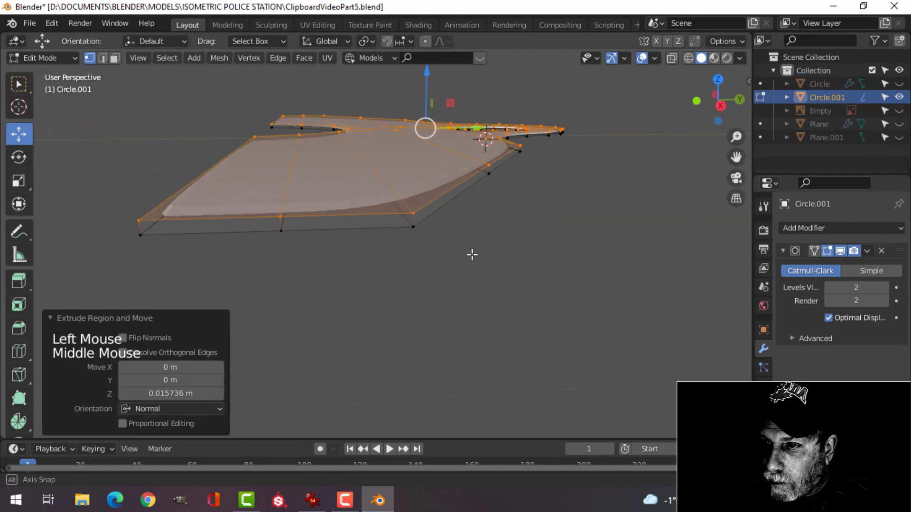
{"action": "key", "text": "ctrl+r"}
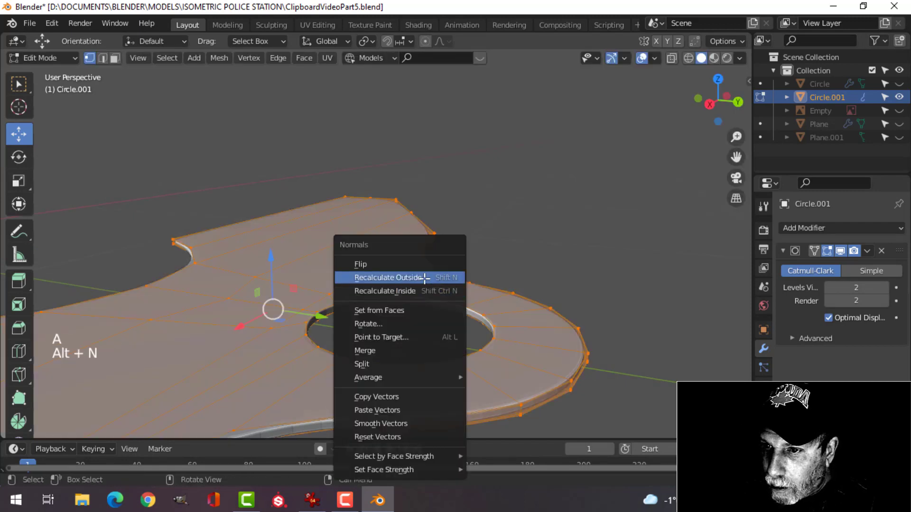
{"action": "left_click", "coordinate": [389, 277]}
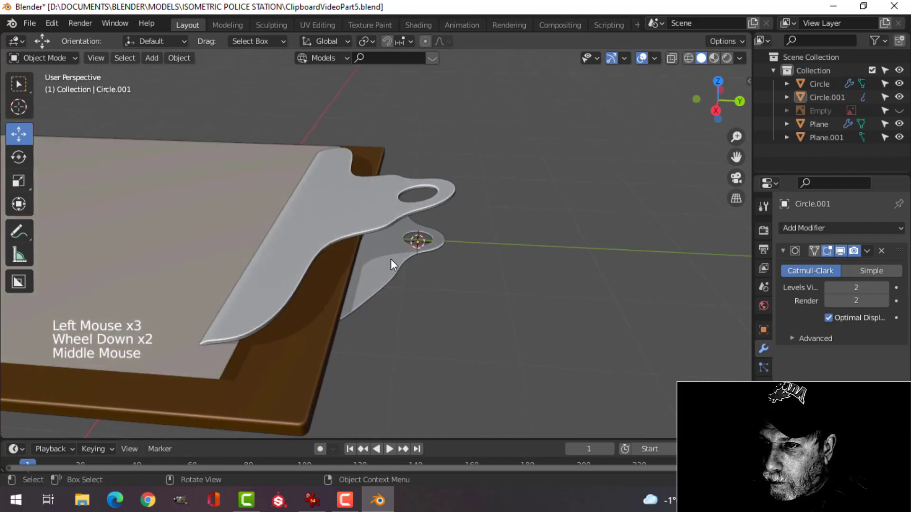
Move the whole bracket mesh up along Z in two passes until it sits under the clip
{"action": "key", "text": "Tab"}
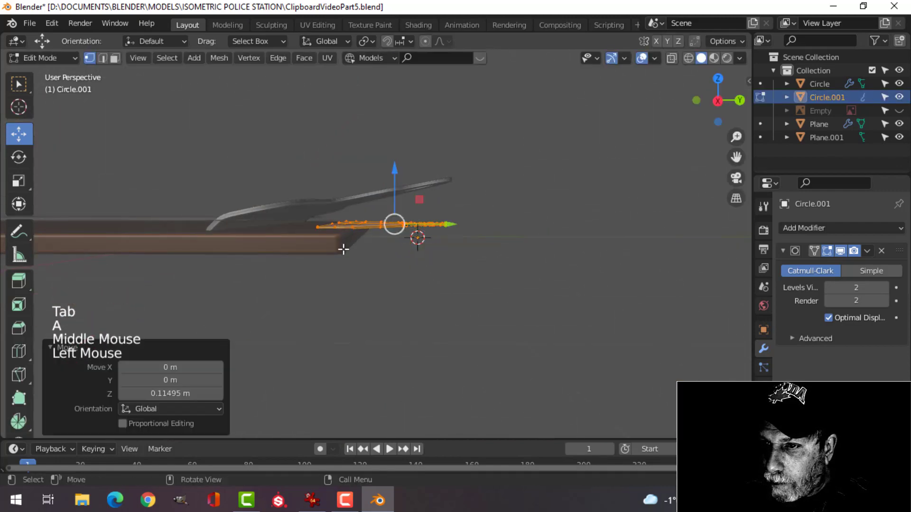
{"action": "key", "text": "Tab"}
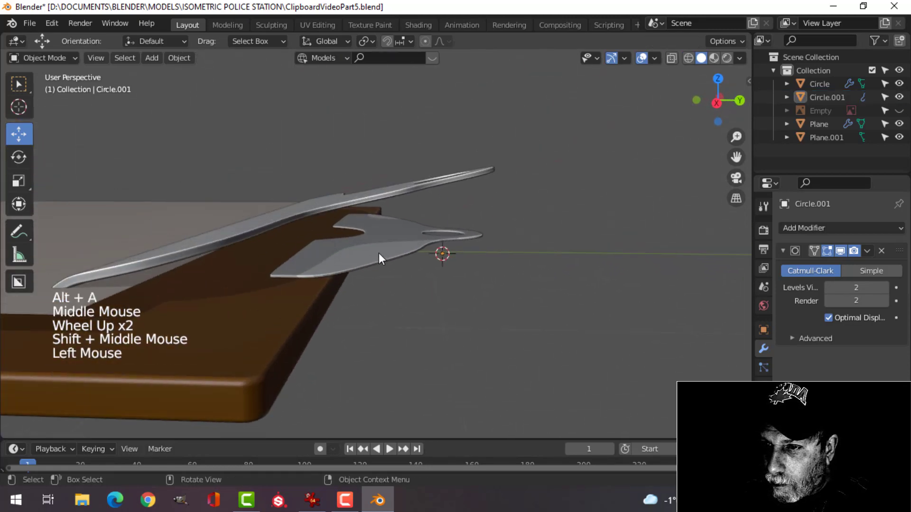
{"action": "key", "text": "Tab"}
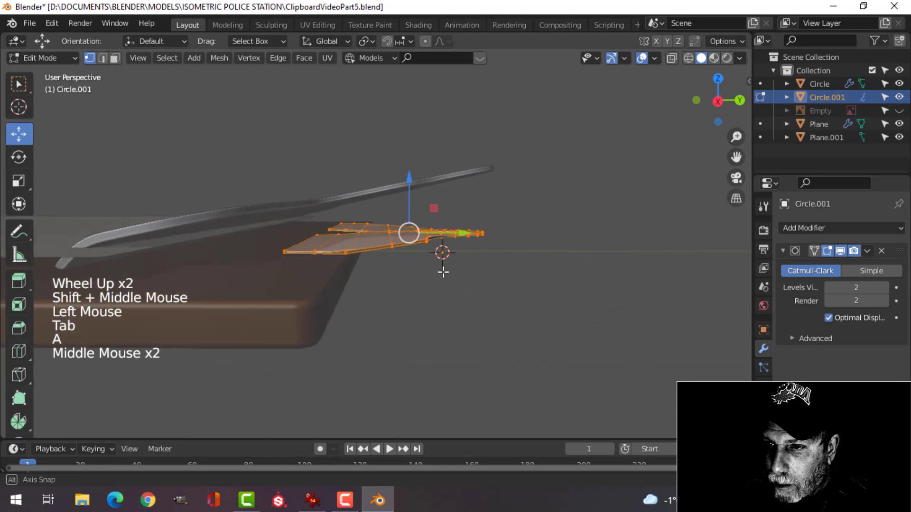
{"action": "key", "text": "s"}
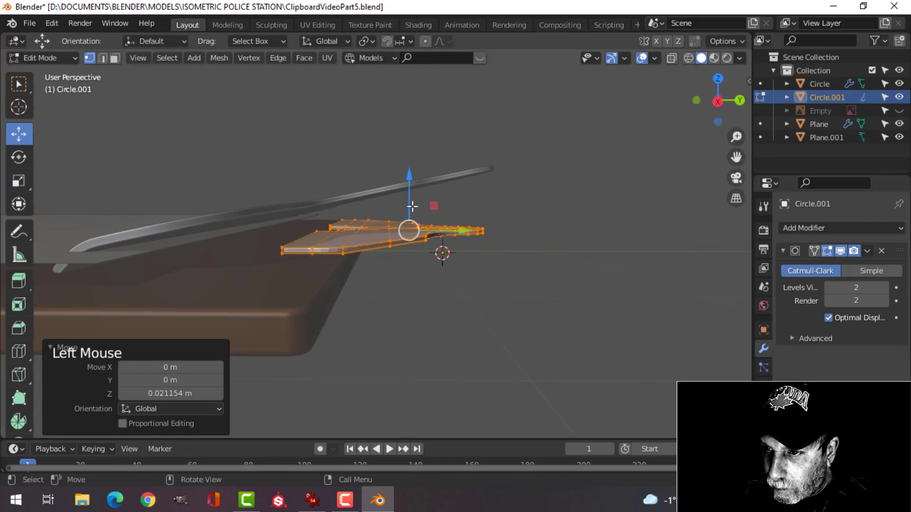
{"action": "key", "text": "Tab"}
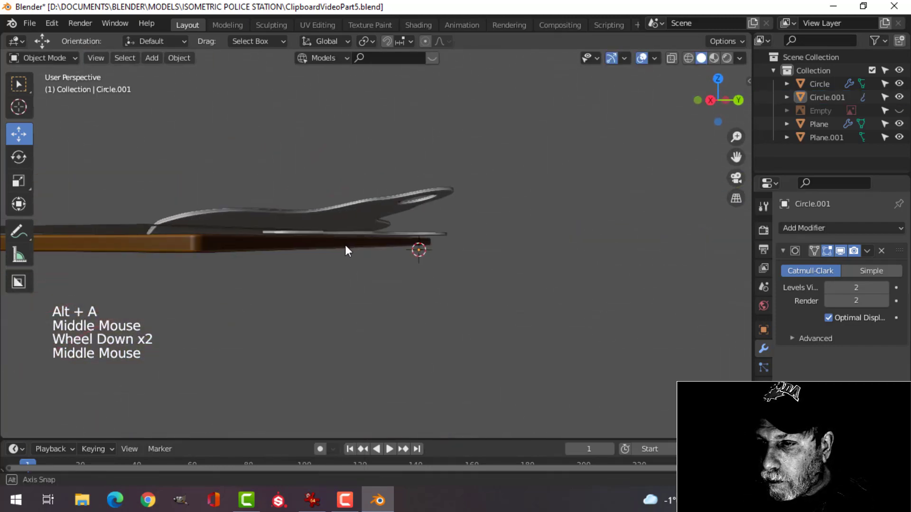
{"action": "scroll", "scroll_direction": "up", "scroll_amount": 3}
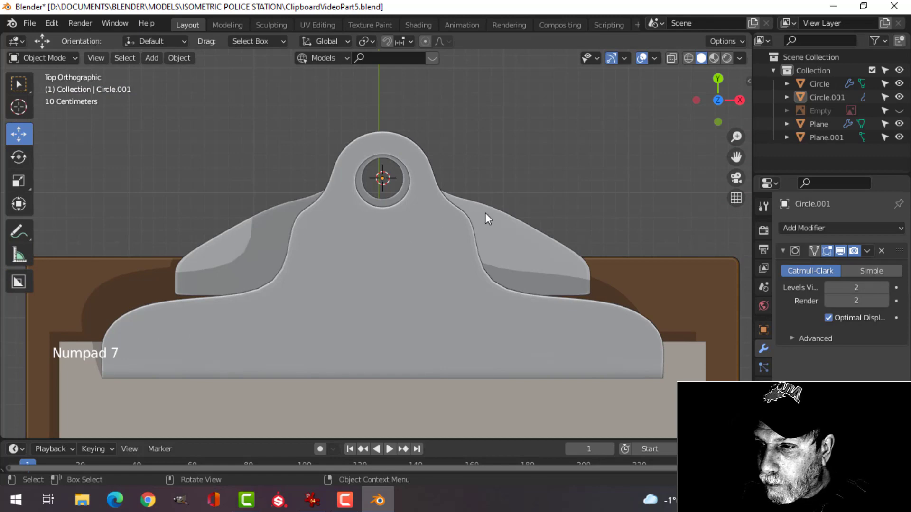
In top view, reposition the bracket vertices and add an edge loop across its wings
{"action": "key", "text": "Tab"}
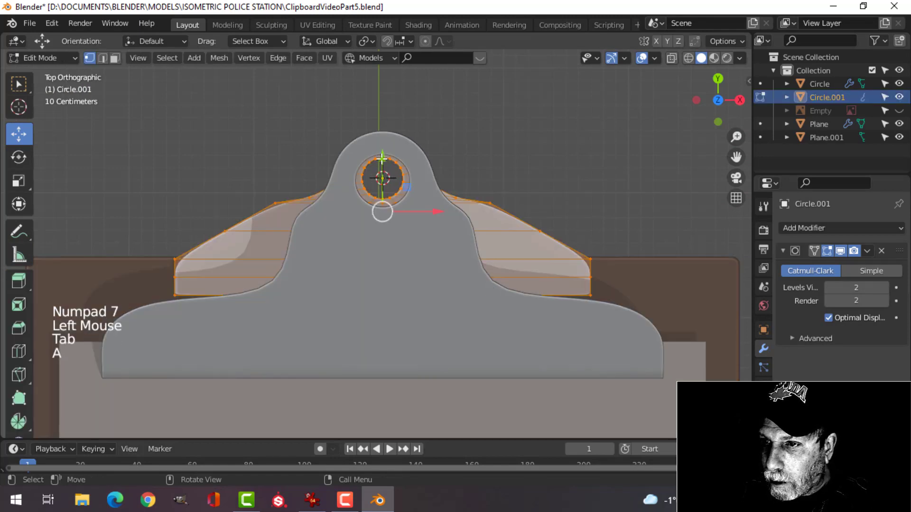
{"action": "key", "text": "g"}
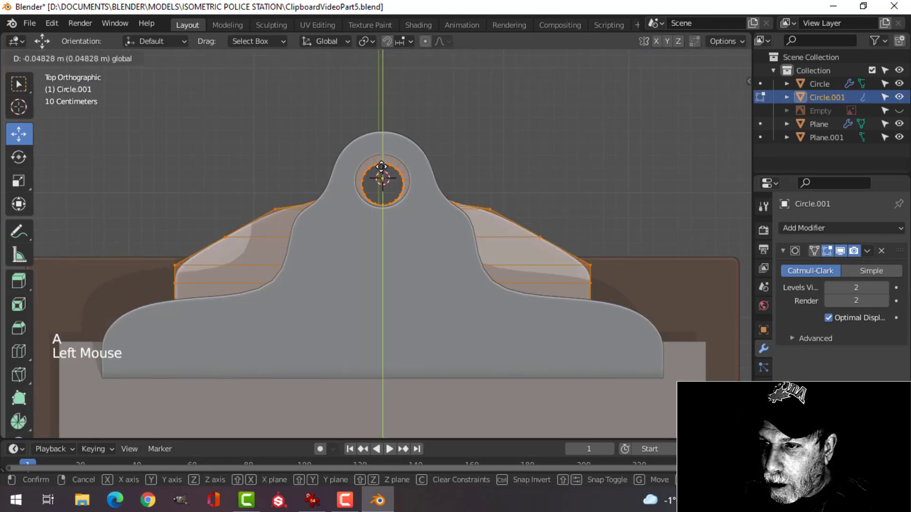
{"action": "key", "text": "alt+a"}
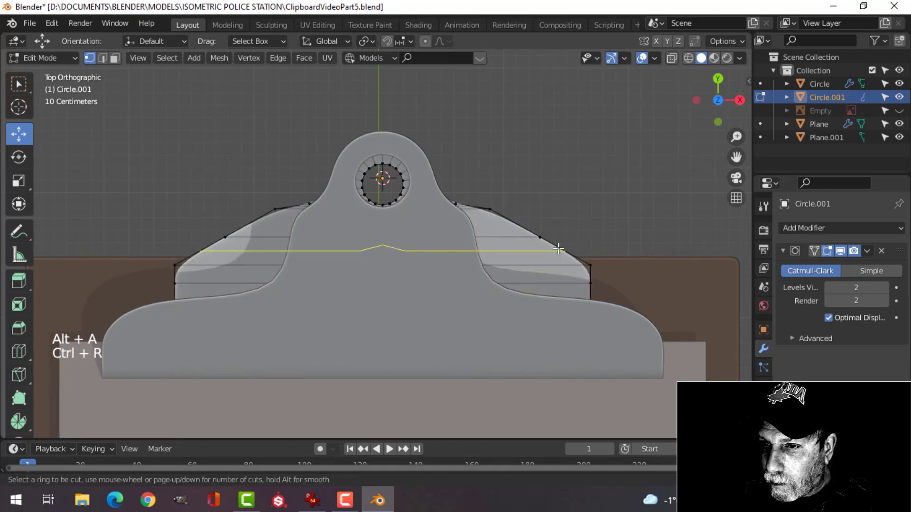
{"action": "key", "text": "Tab"}
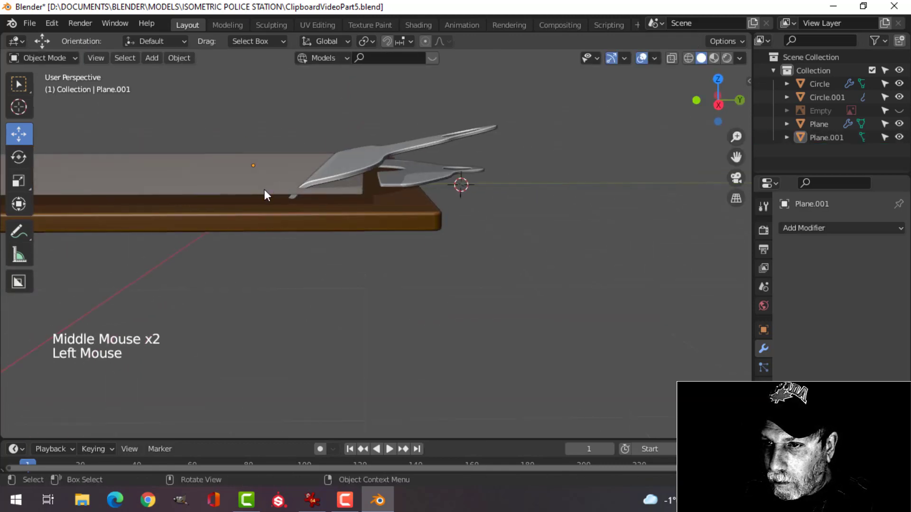
Lower the paper sheet Plane.001 along Z so it sits below the clip
{"action": "key", "text": "Tab"}
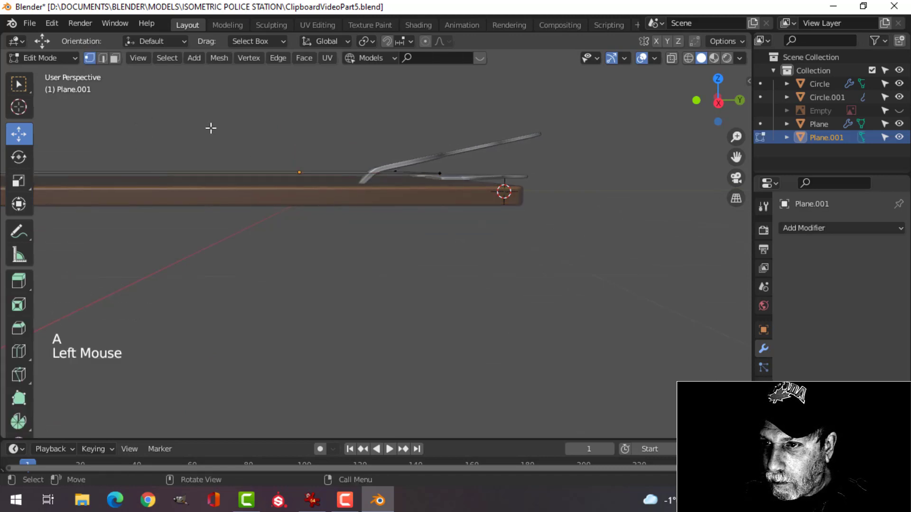
{"action": "key", "text": "g"}
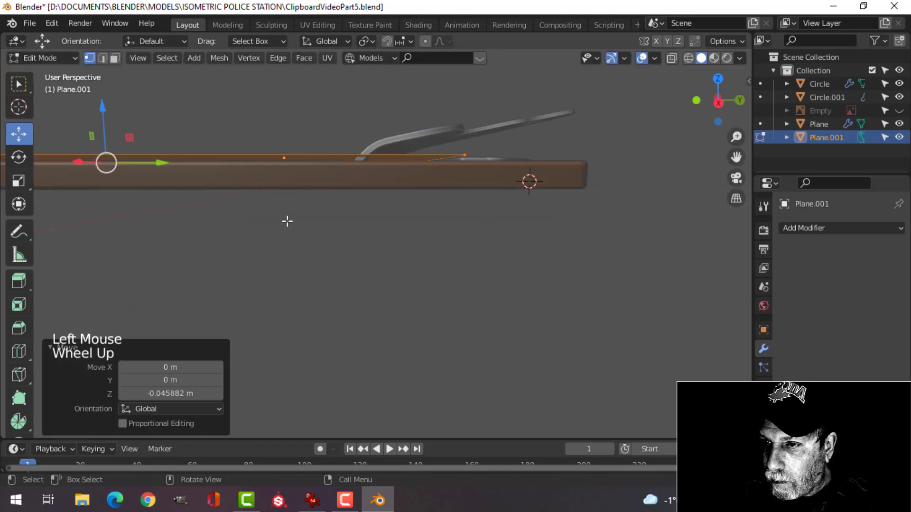
{"action": "key", "text": "Tab"}
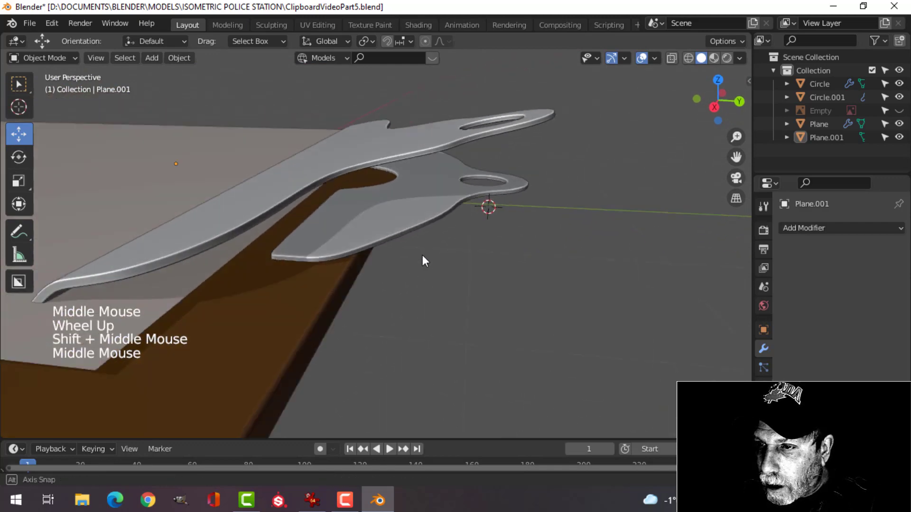
Add a small plane under the upper clip and extrude its edge up into a vertical strip
{"action": "key", "text": "shift+a"}
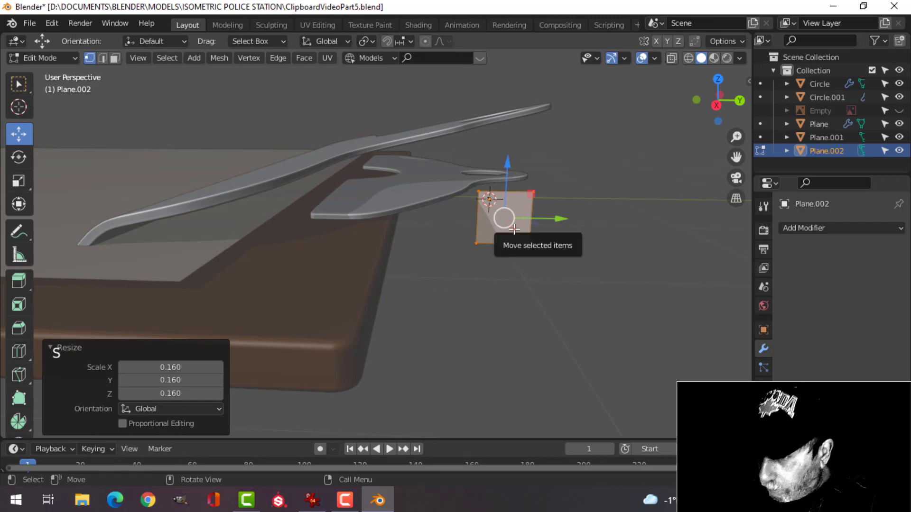
{"action": "key", "text": "KP_3"}
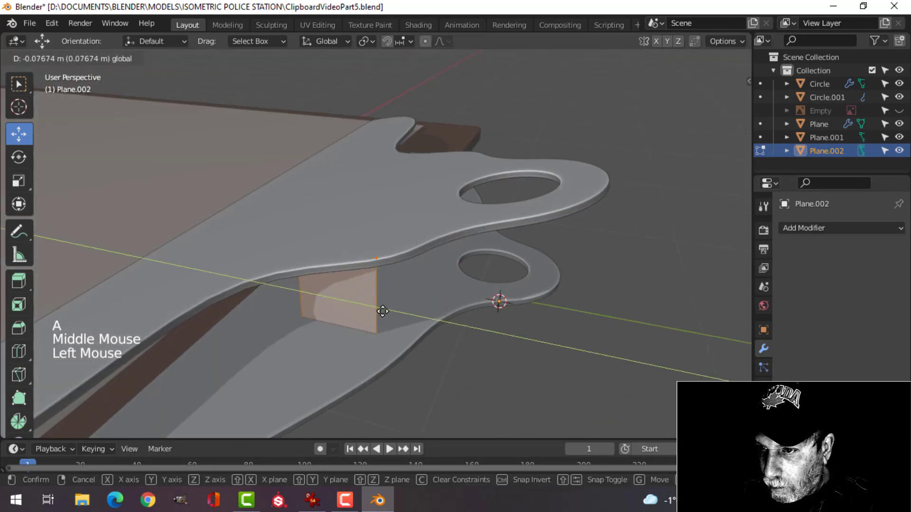
{"action": "key", "text": "Tab"}
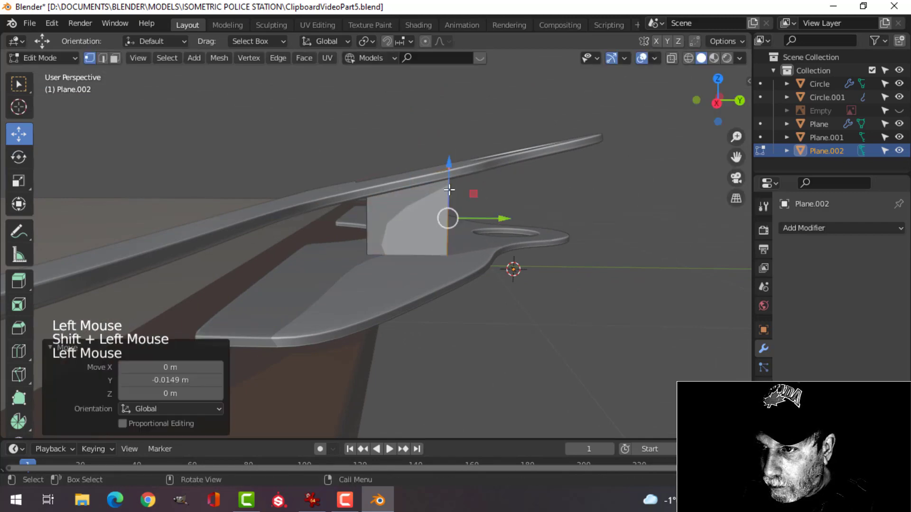
{"action": "left_click_drag", "start_coordinate": [447, 220], "coordinate": [448, 172]}
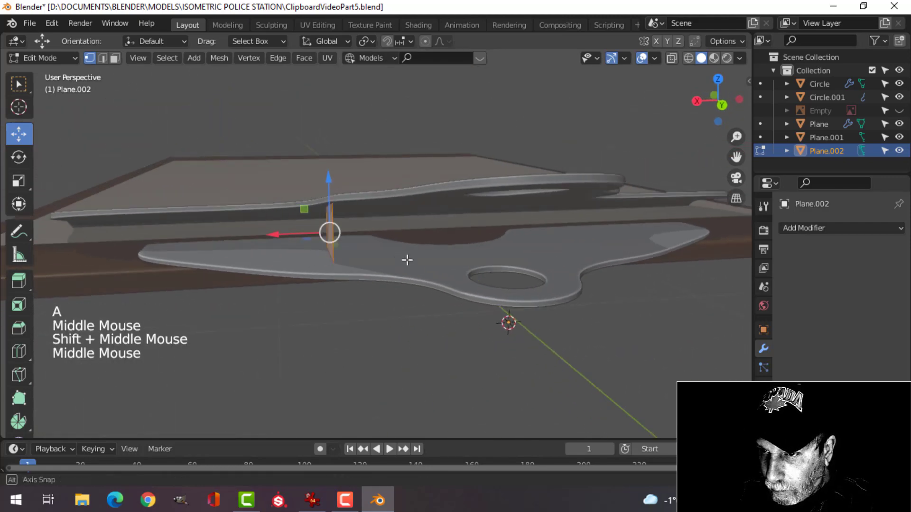
{"action": "key", "text": "e"}
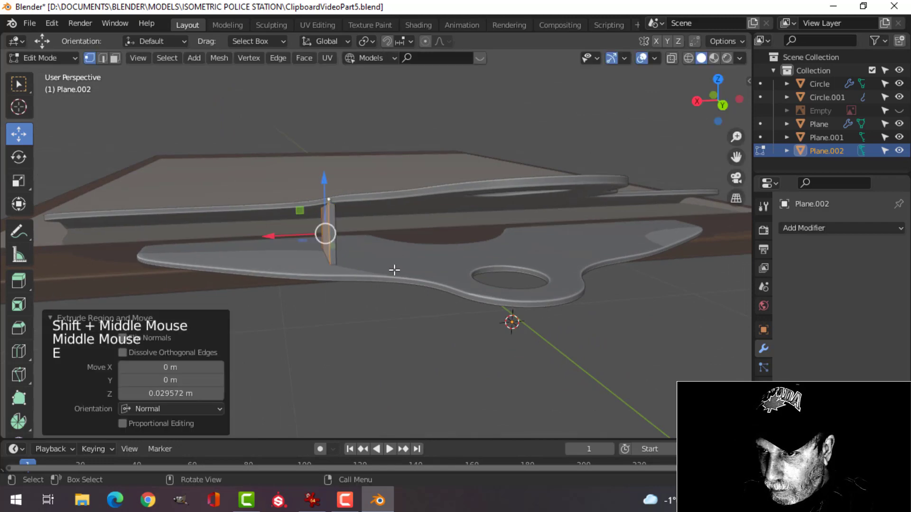
{"action": "scroll", "scroll_direction": "up", "scroll_amount": 3}
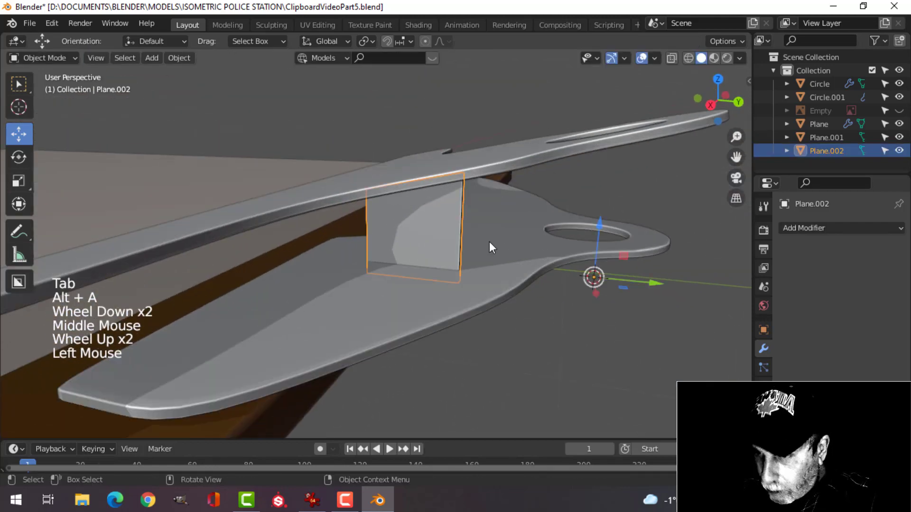
Add a Mirror modifier to Plane.002 so the connecting plate copies across the centre
{"action": "key", "text": "Tab"}
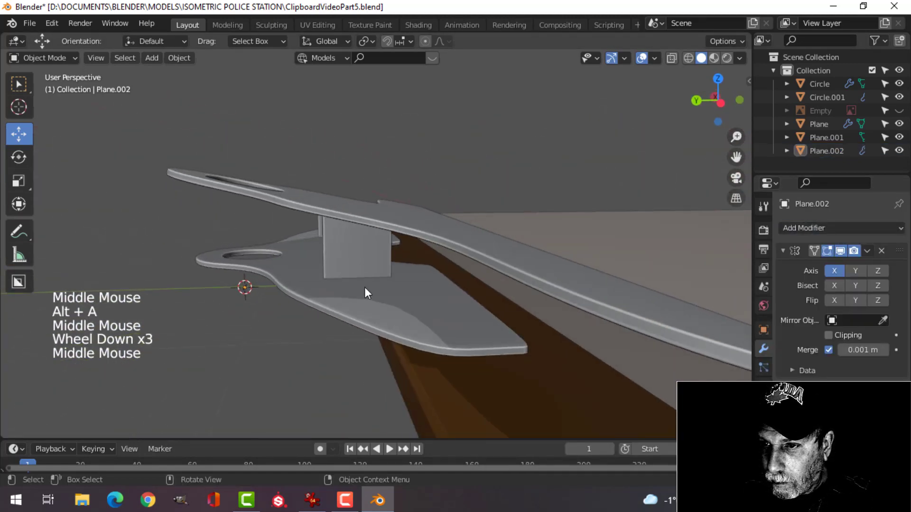
{"action": "key", "text": "Tab"}
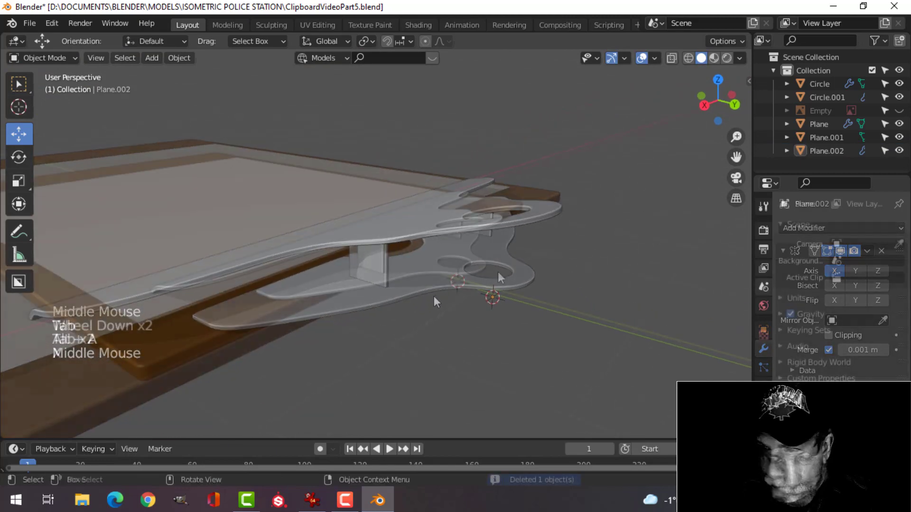
Add a cylinder, scale it down, and rotate it 90° on Y to lie along the clip
{"action": "key", "text": "shift+a"}
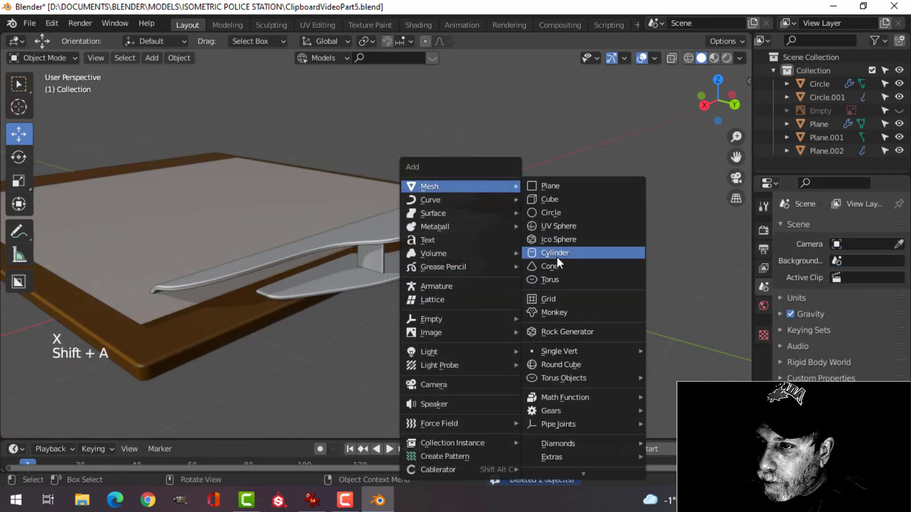
{"action": "left_click", "coordinate": [553, 252]}
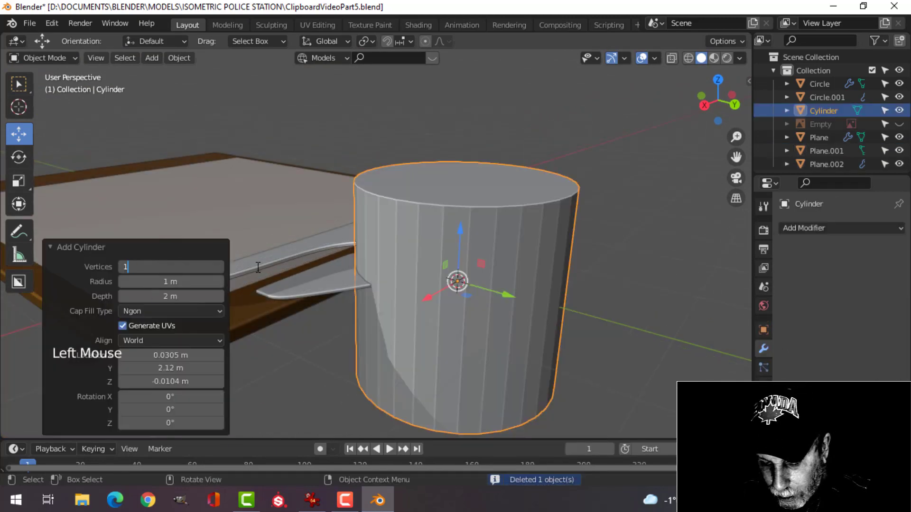
{"action": "key", "text": "Tab"}
{"action": "type", "text": "90"}
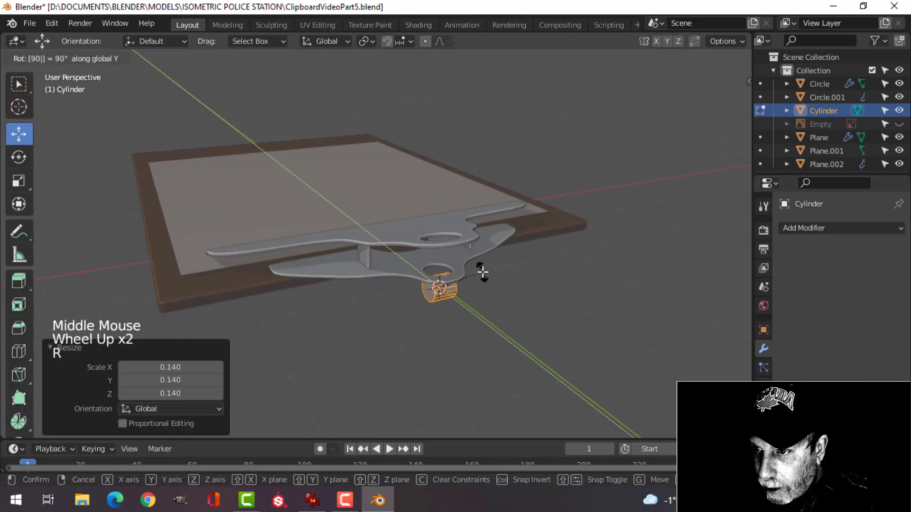
{"action": "key", "text": "Tab"}
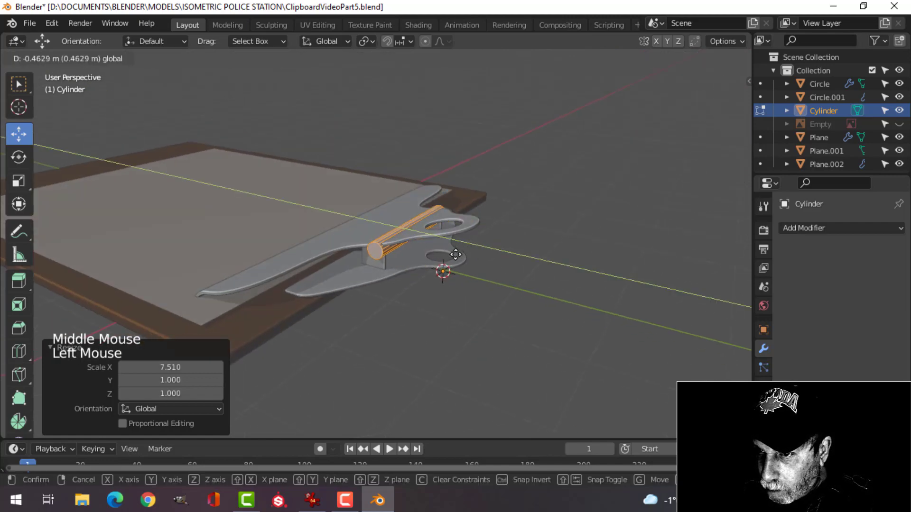
{"action": "scroll", "scroll_direction": "up", "scroll_amount": 3}
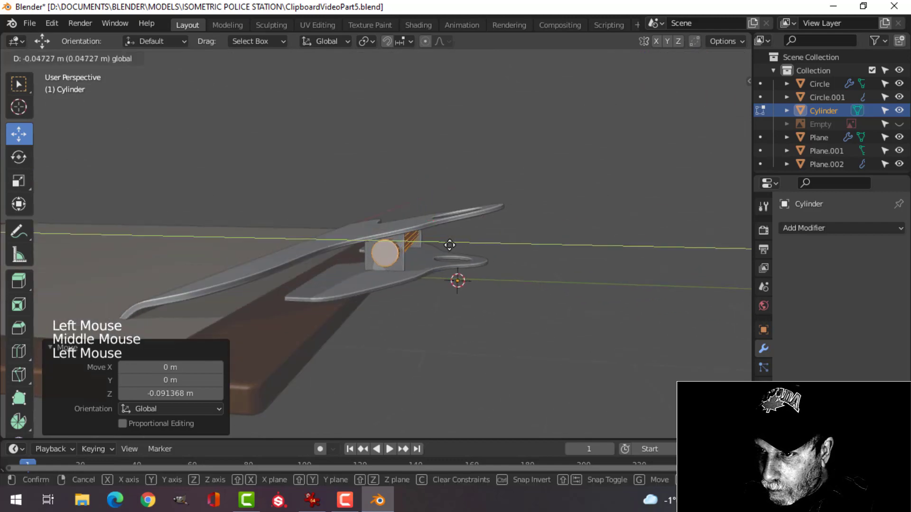
Edit the cylinder's geometry to slim it and stretch it between the bracket plates
{"action": "key", "text": "Tab"}
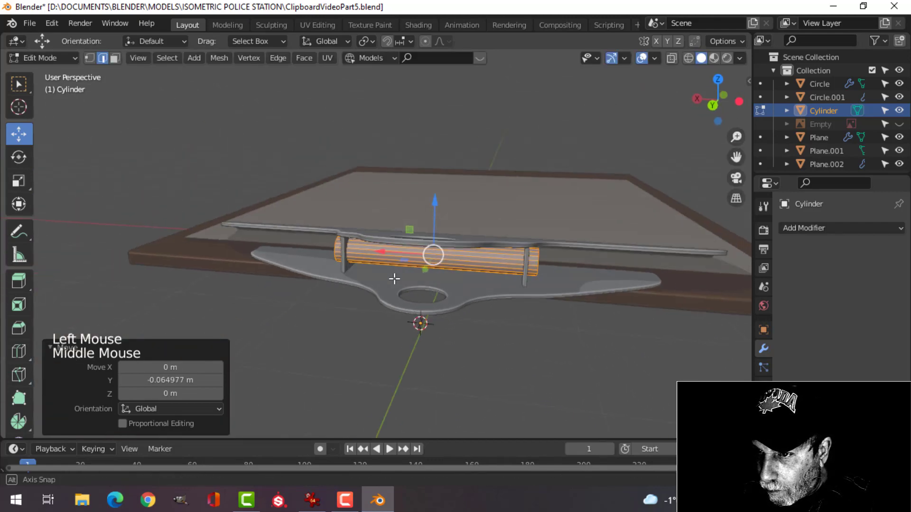
{"action": "scroll", "scroll_direction": "up", "scroll_amount": 3}
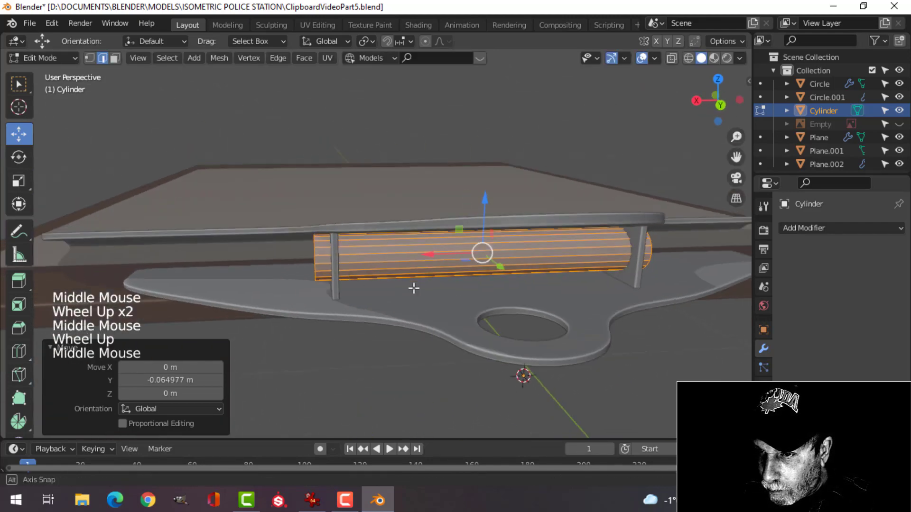
{"action": "key", "text": "s"}
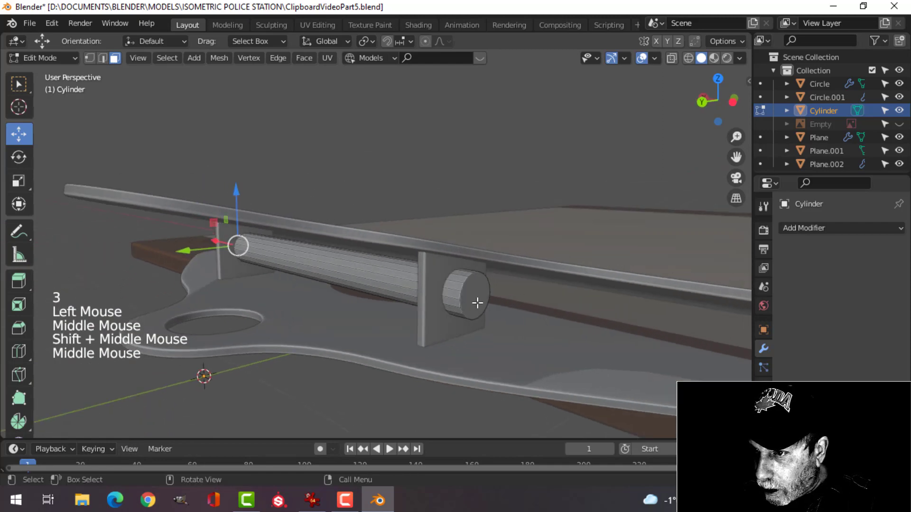
{"action": "key", "text": "ctrl+b"}
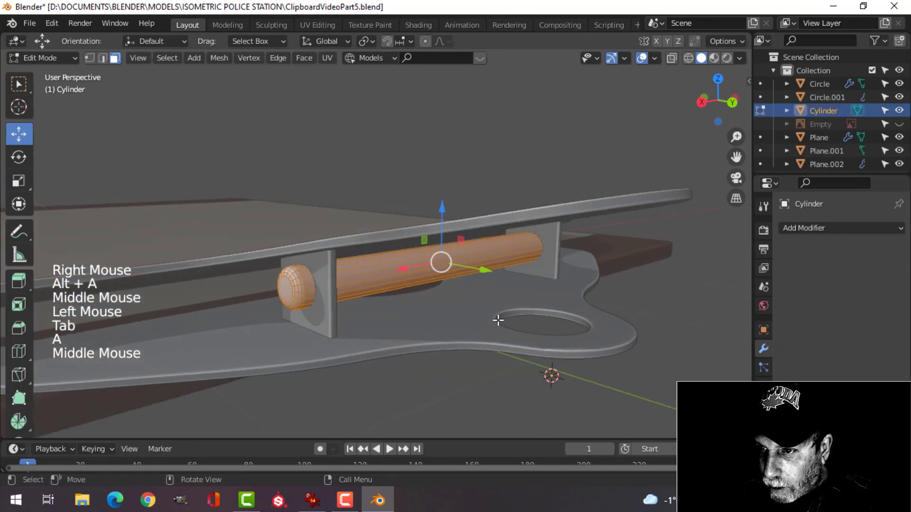
{"action": "key", "text": "s"}
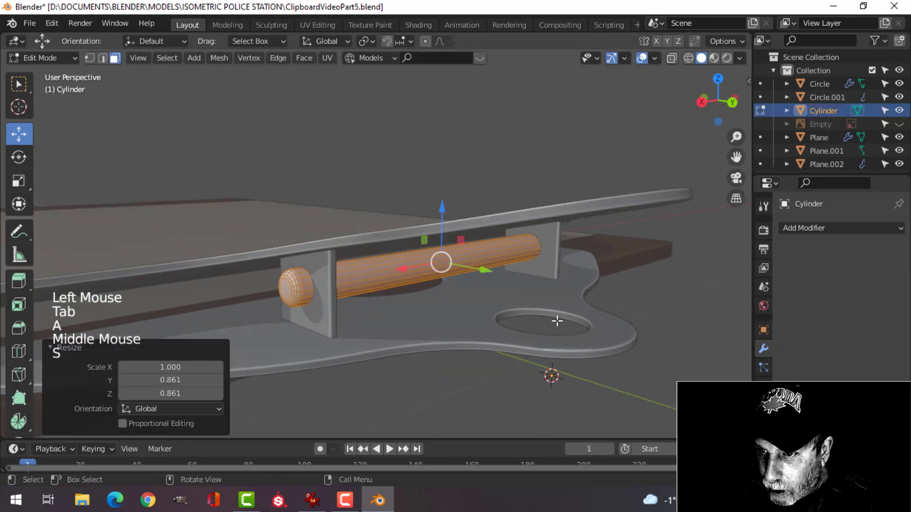
{"action": "key", "text": "Tab"}
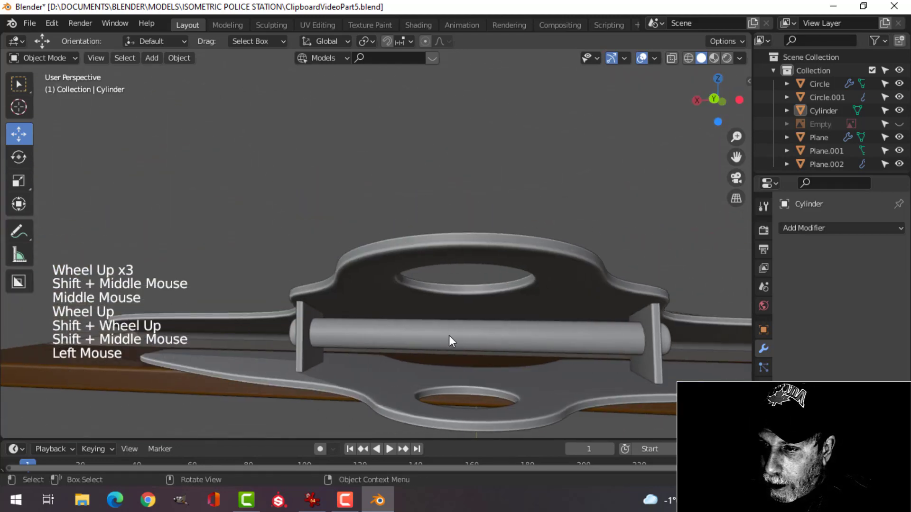
Separate a ring section of the hinge cylinder into its own object and bevel its edges
{"action": "key", "text": "Tab"}
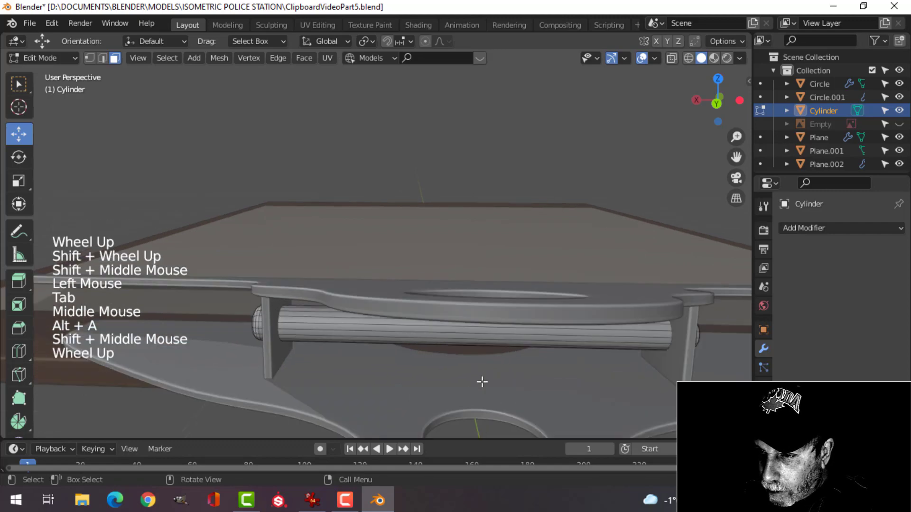
{"action": "key", "text": "ctrl+r"}
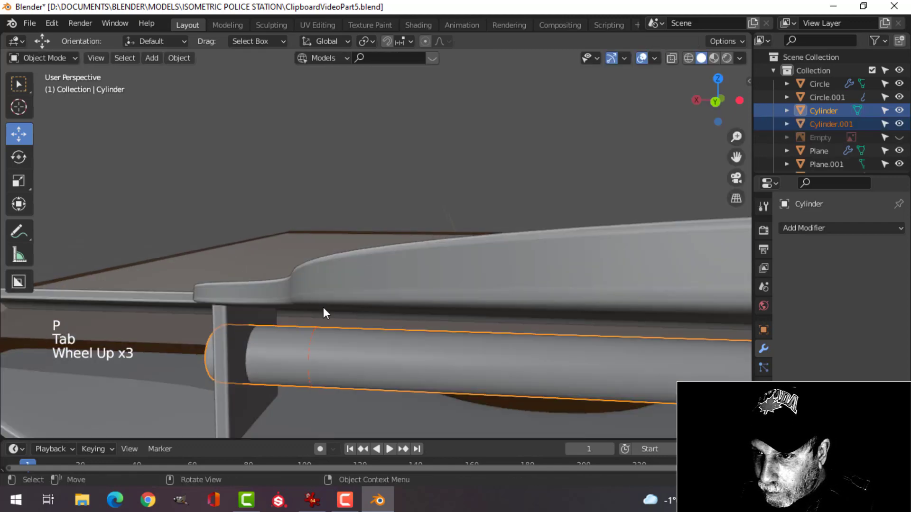
{"action": "key", "text": "Tab"}
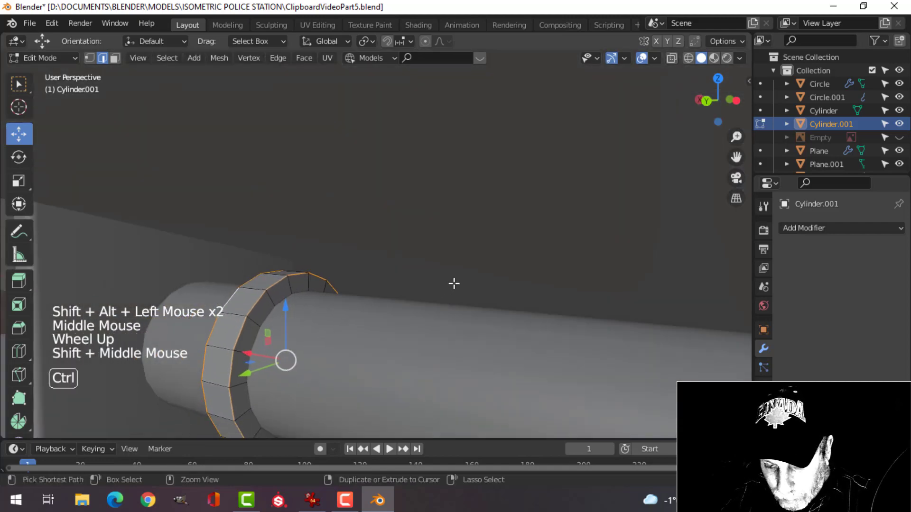
{"action": "key", "text": "ctrl+b"}
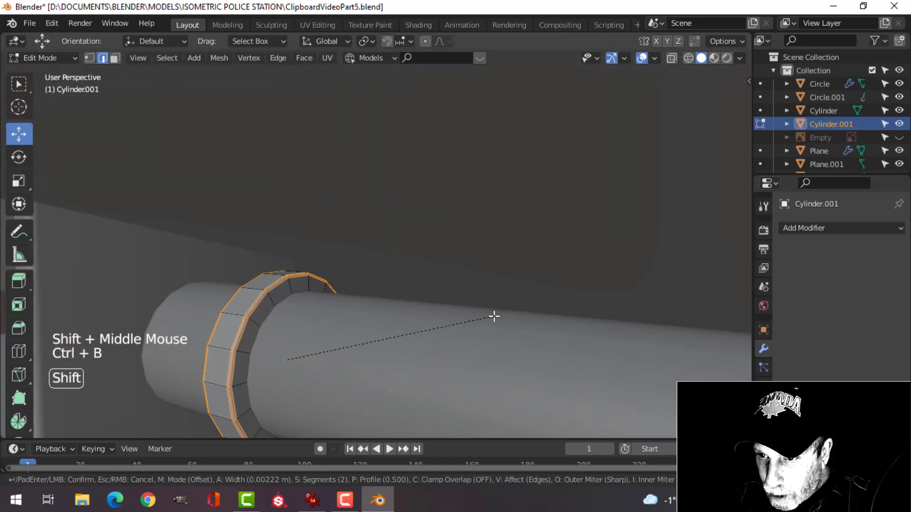
{"action": "key", "text": "Tab"}
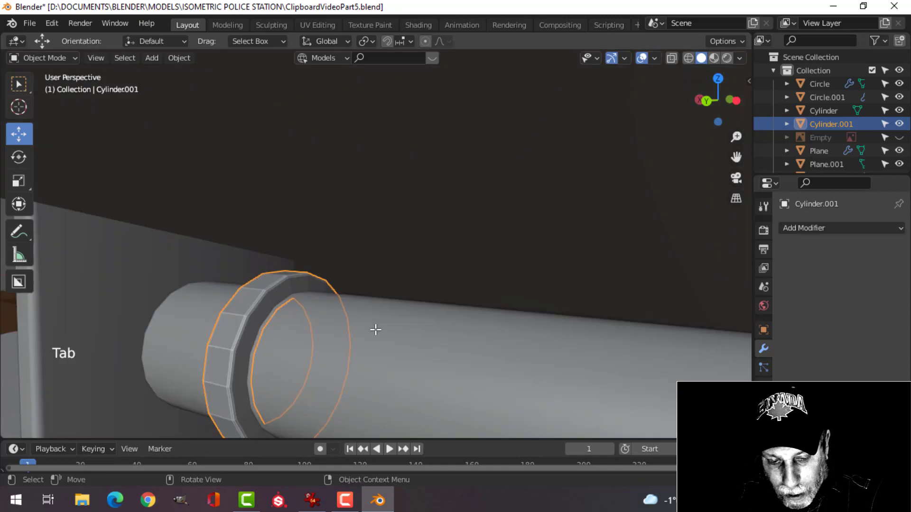
Shade the ring smooth and add Subdivision Surface and Array modifiers
{"action": "right_click", "coordinate": [376, 330]}
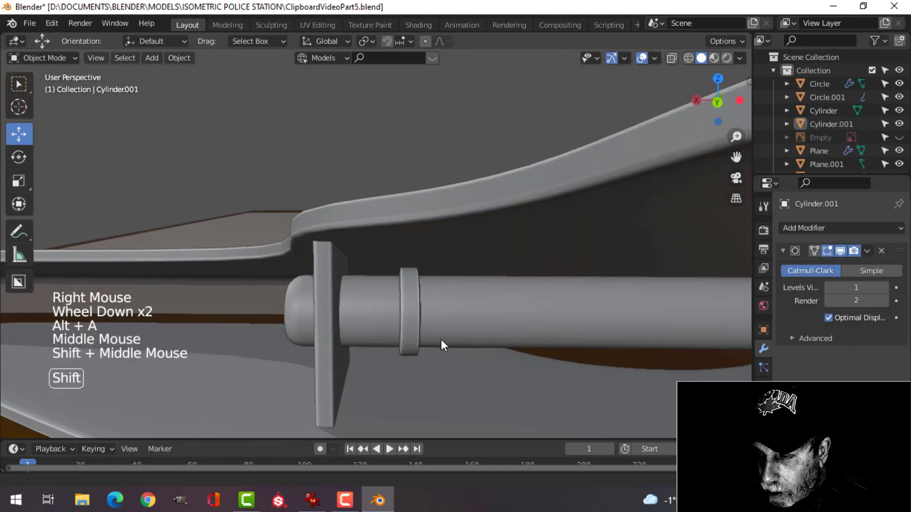
{"action": "left_click", "coordinate": [349, 320]}
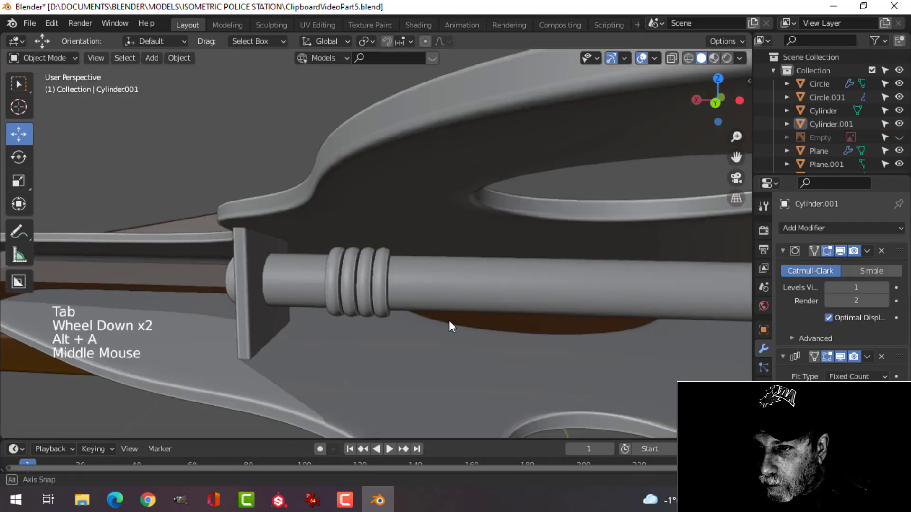
{"action": "left_click", "coordinate": [803, 228]}
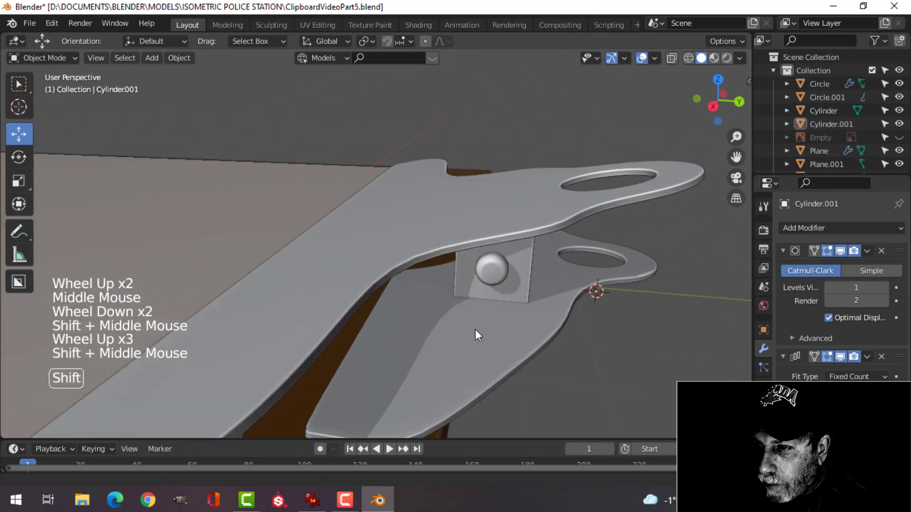
Duplicate the cylinder cap, separate it into its own object, and rotate it flat
{"action": "key", "text": "Tab"}
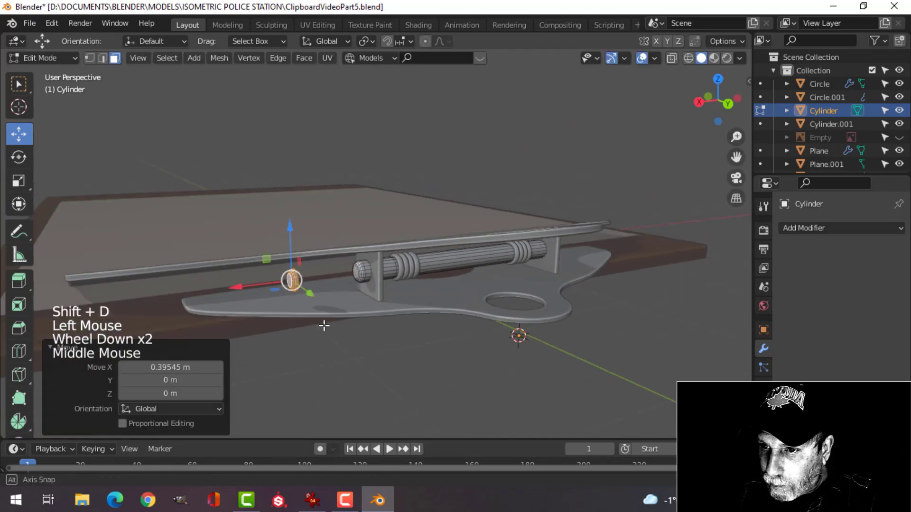
{"action": "key", "text": "p"}
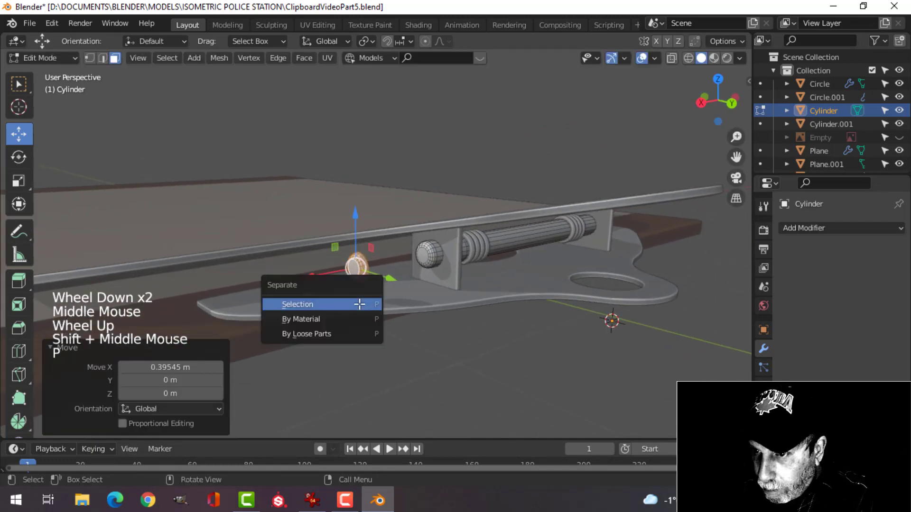
{"action": "left_click", "coordinate": [297, 304]}
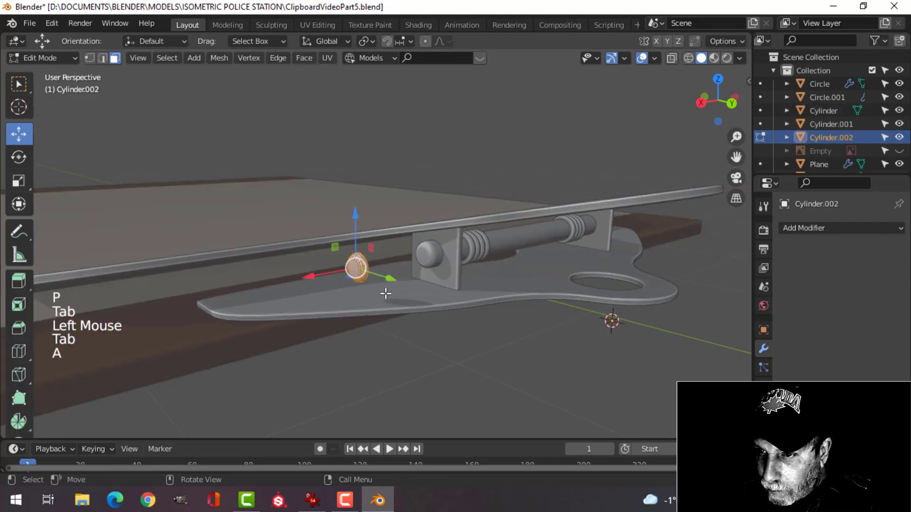
{"action": "key", "text": "r"}
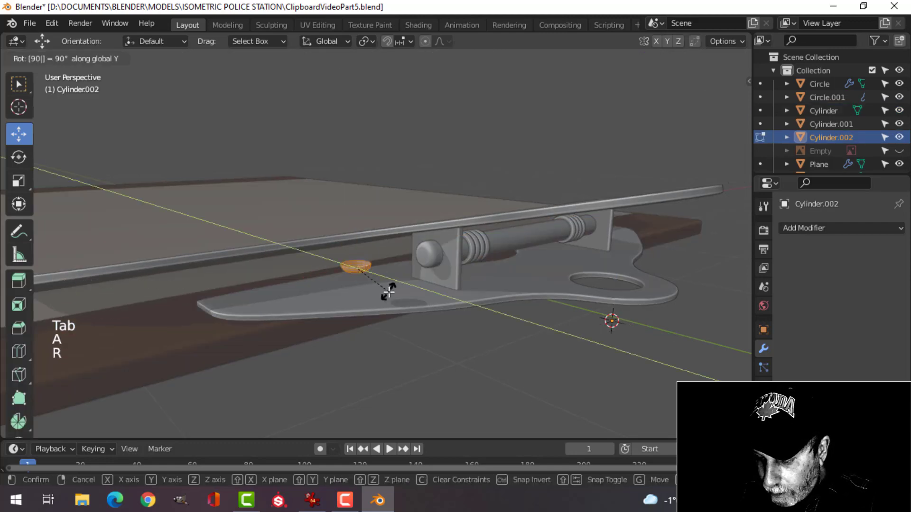
{"action": "left_click", "coordinate": [389, 290]}
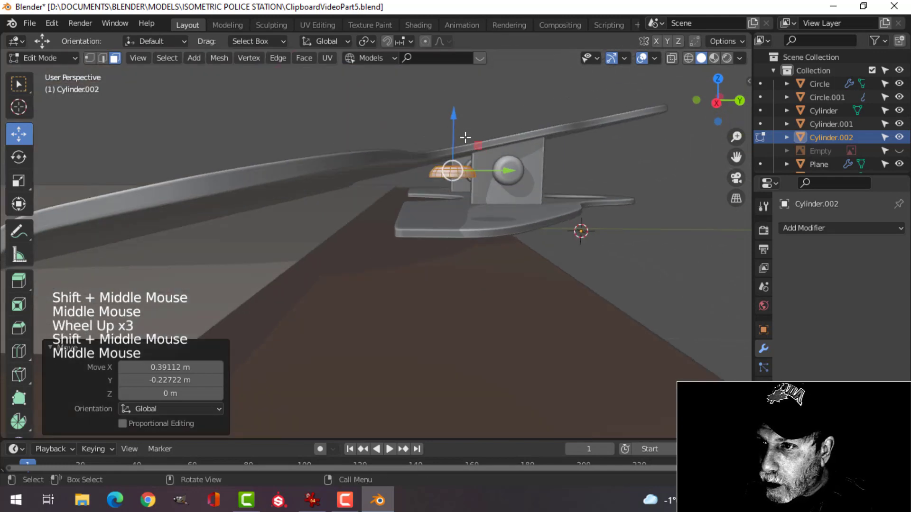
Move the cap onto the clip plate as a rivet, shade smooth, and add Subdivision and Mirror modifiers
{"action": "key", "text": "g"}
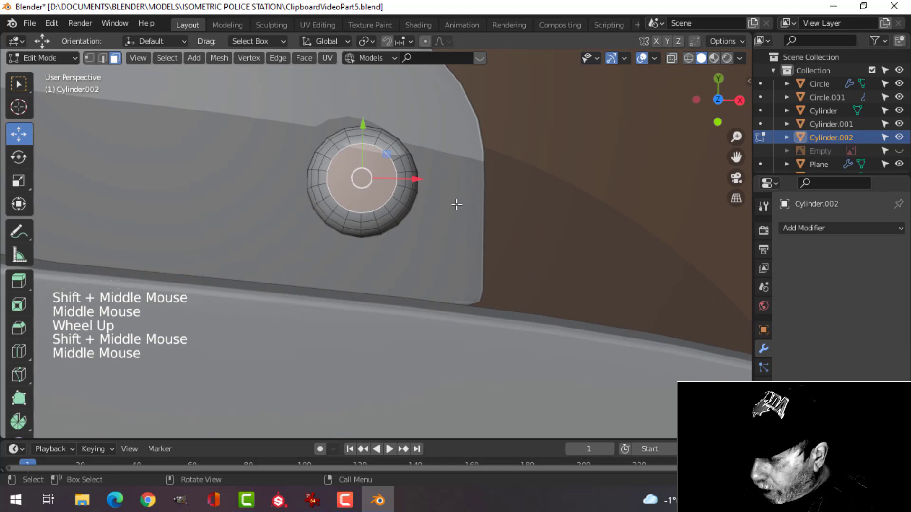
{"action": "key", "text": "x"}
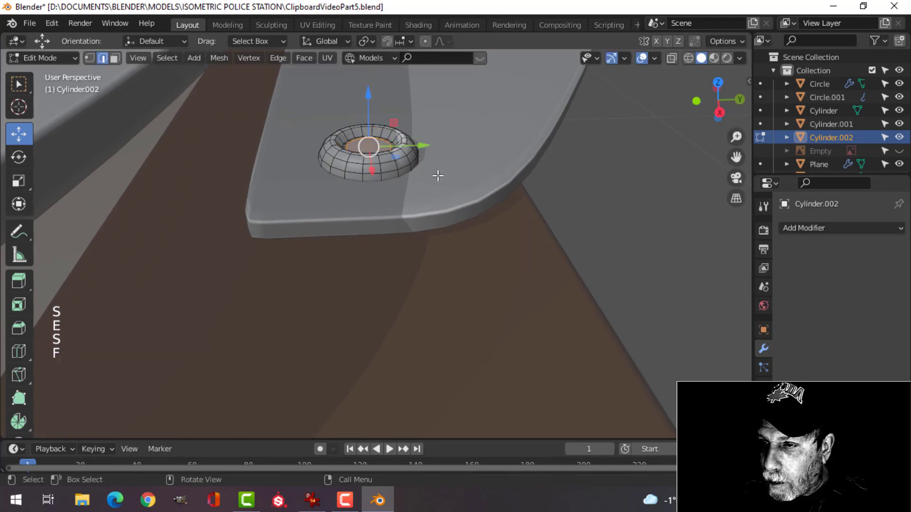
{"action": "right_click", "coordinate": [438, 175]}
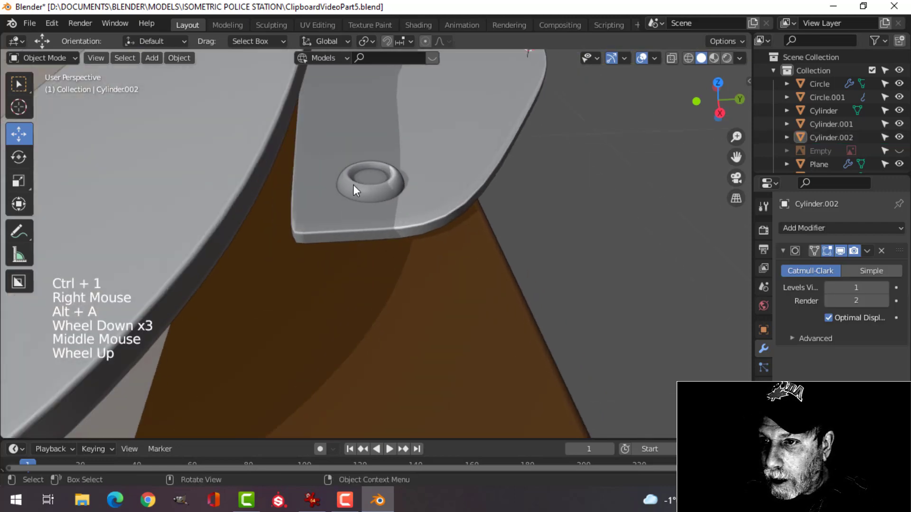
{"action": "left_click", "coordinate": [836, 228]}
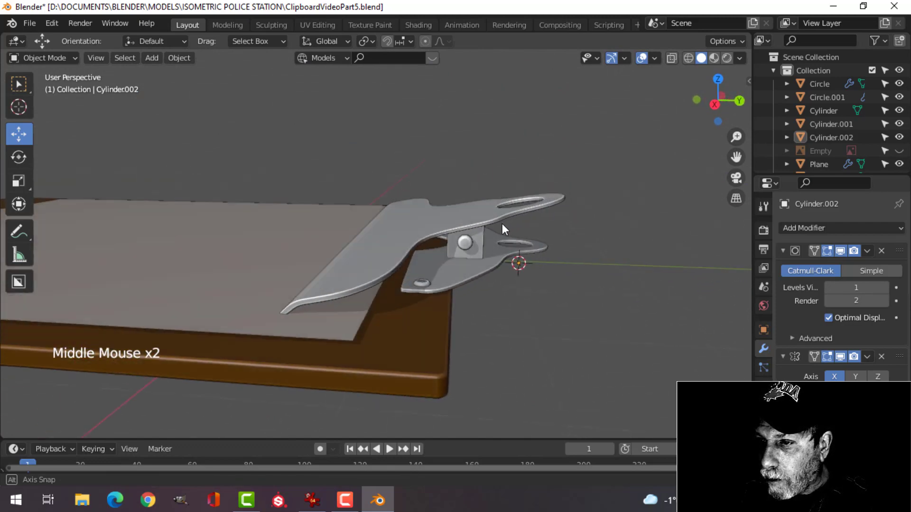
{"action": "scroll", "scroll_direction": "down", "scroll_amount": 3}
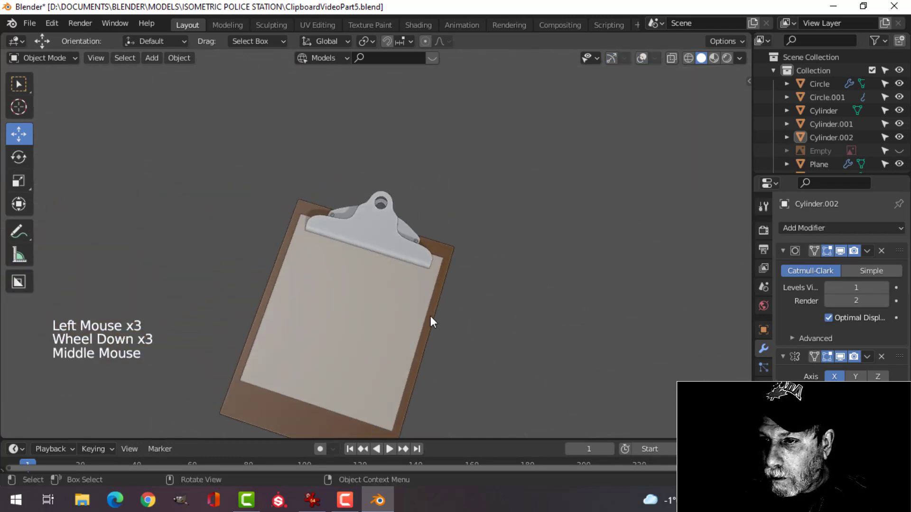
{"action": "key", "text": "7"}
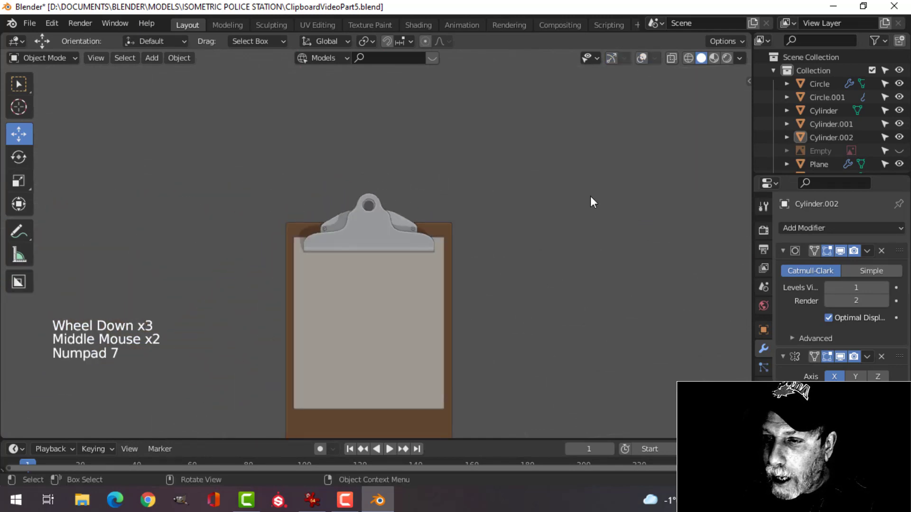